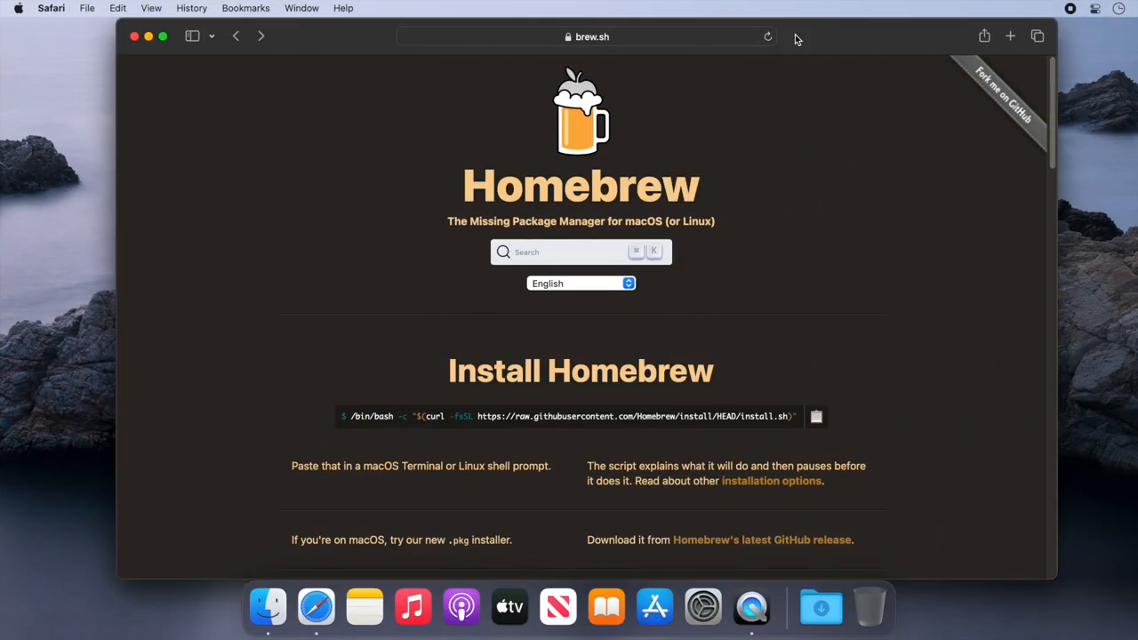
pyautogui.moveTo(860, 311)
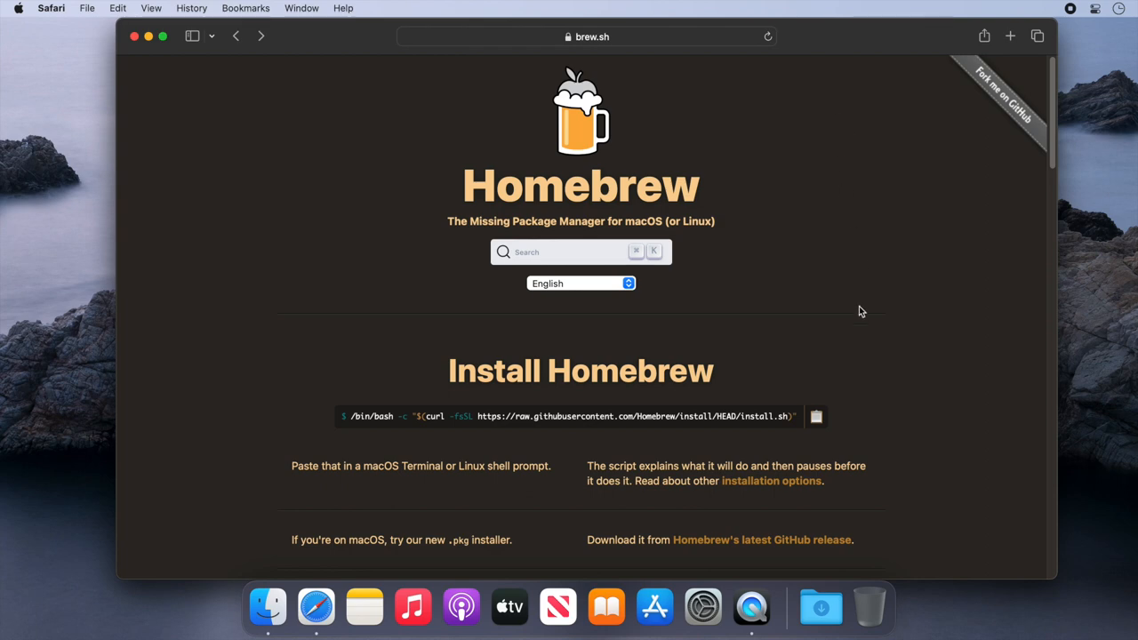
pyautogui.moveTo(842, 421)
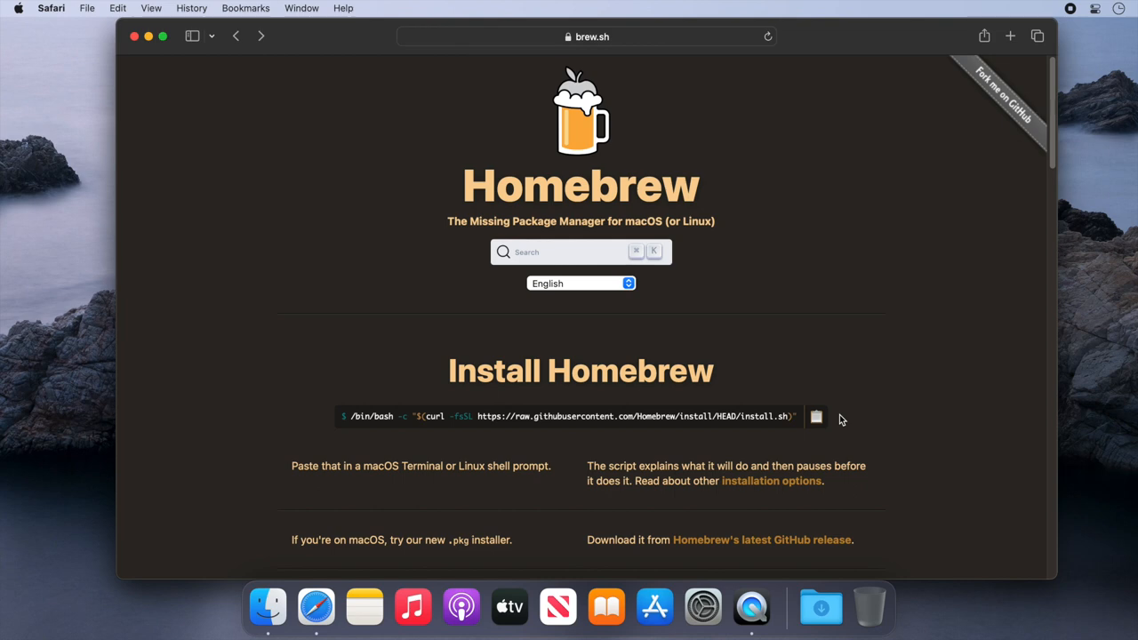
# Copy the one-line Homebrew install command from brew.sh.
pyautogui.click(815, 417)
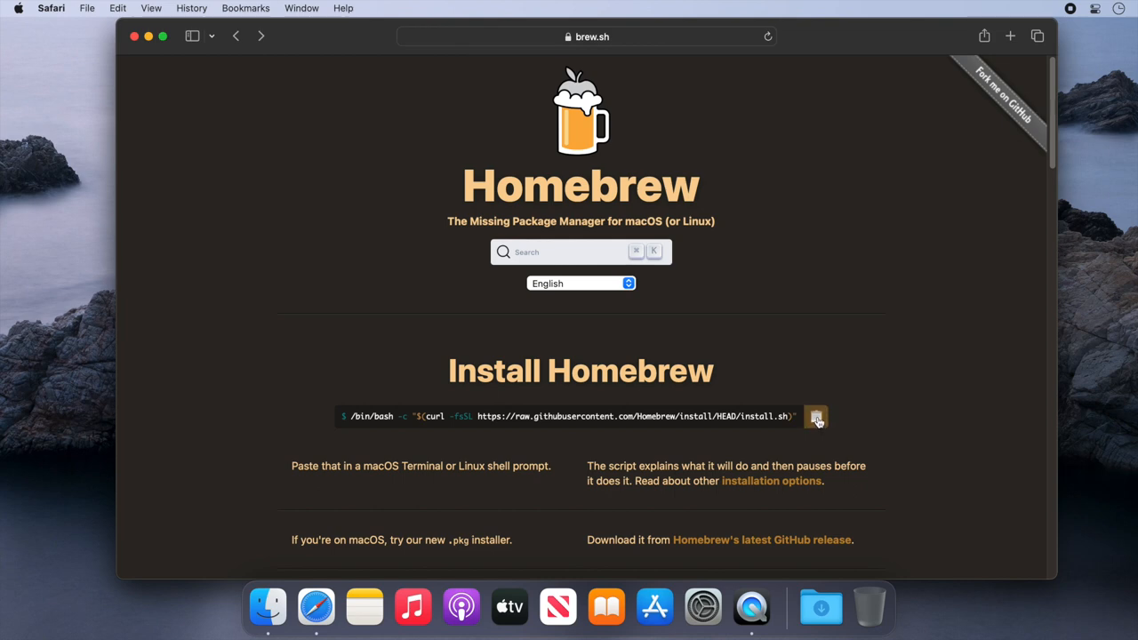
pyautogui.moveTo(425, 498)
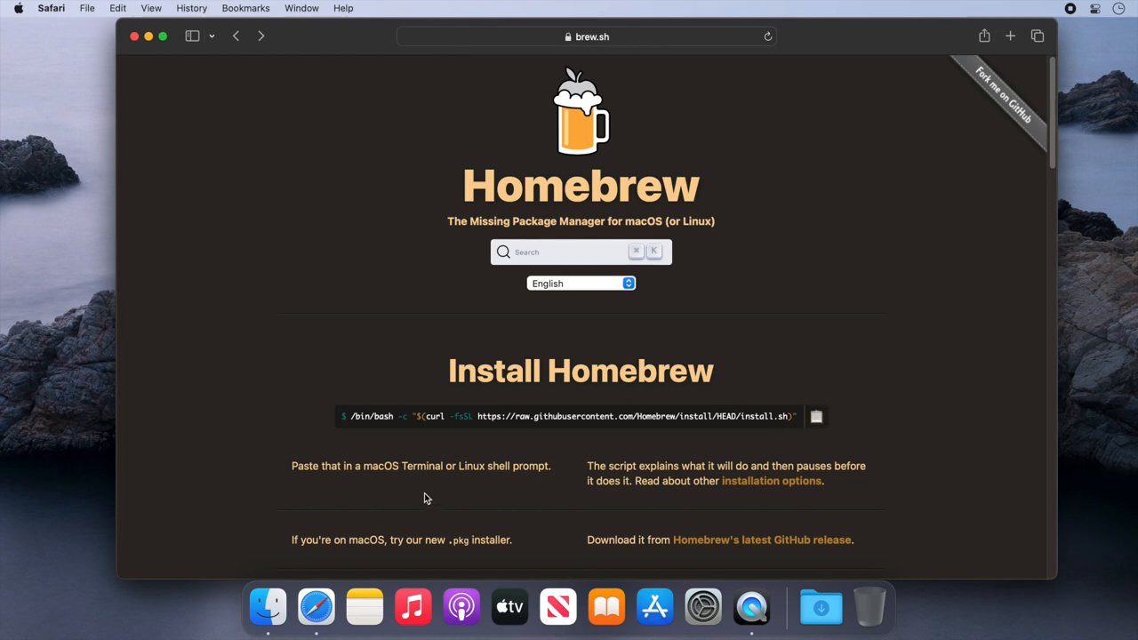
# Launch Terminal from Applications > Utilities in Finder and enlarge its window.
pyautogui.click(264, 607)
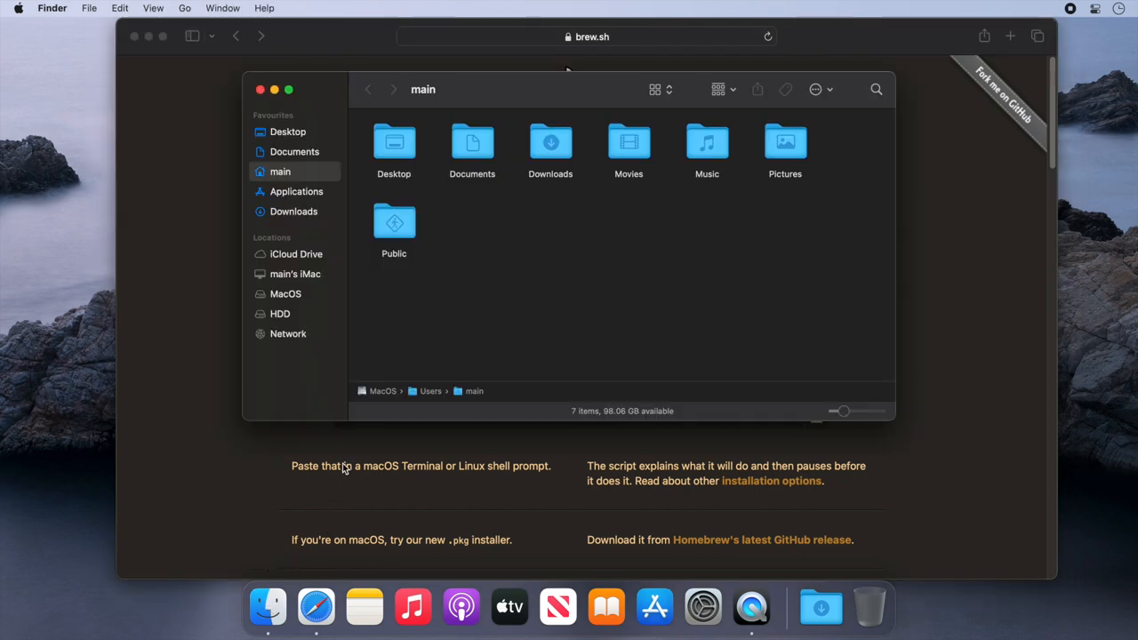
pyautogui.click(295, 191)
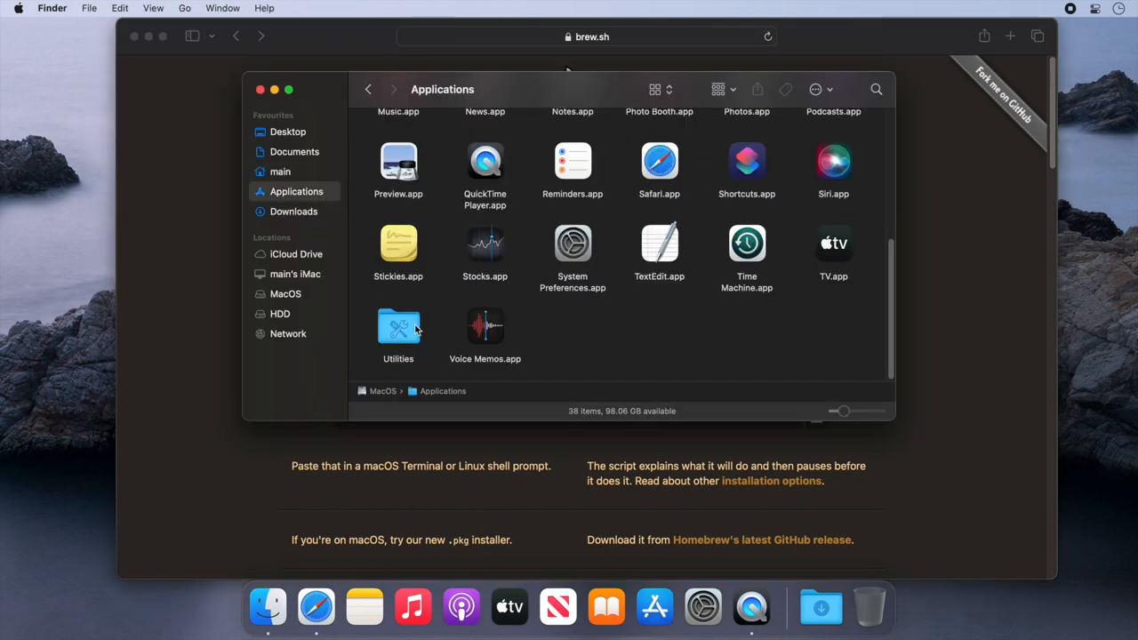
pyautogui.doubleClick(398, 324)
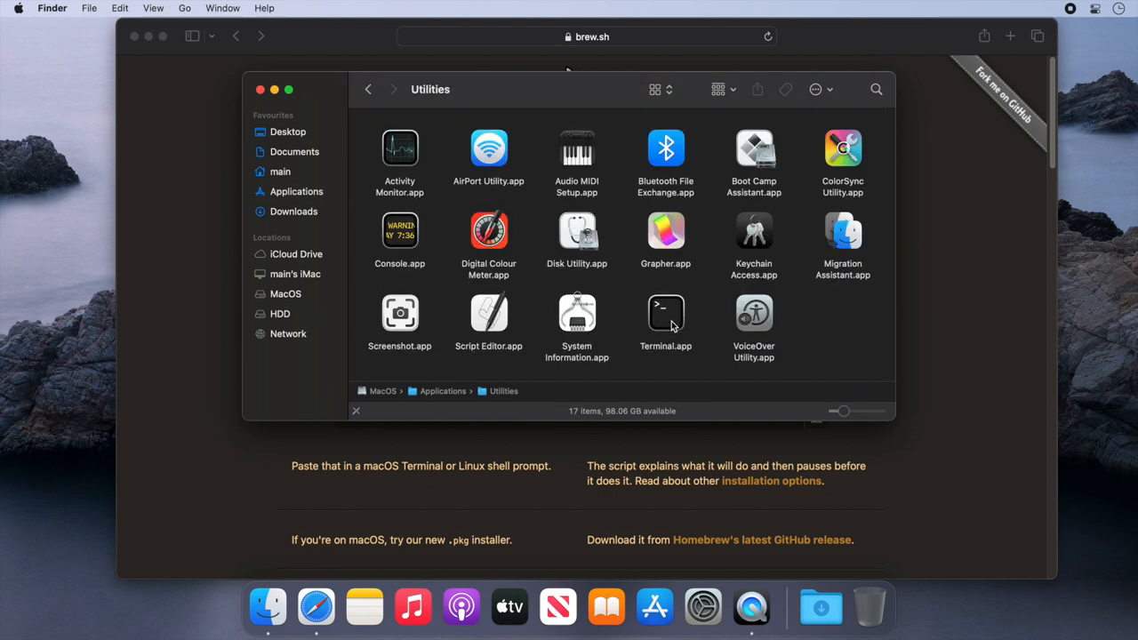
pyautogui.doubleClick(666, 312)
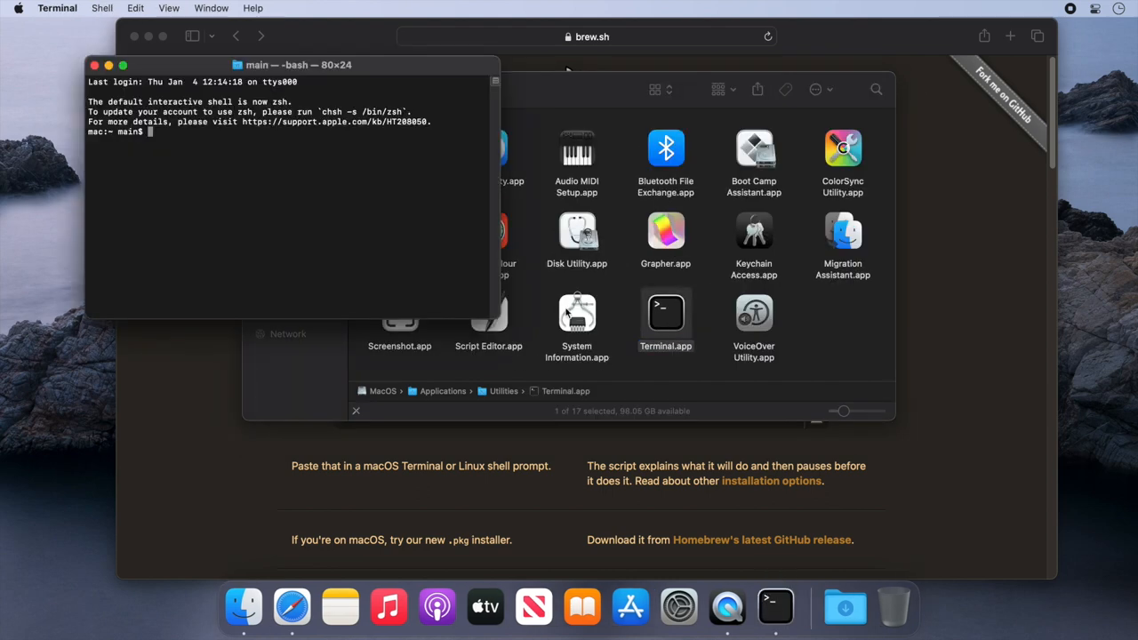
pyautogui.moveTo(496, 317); pyautogui.dragTo(972, 541)
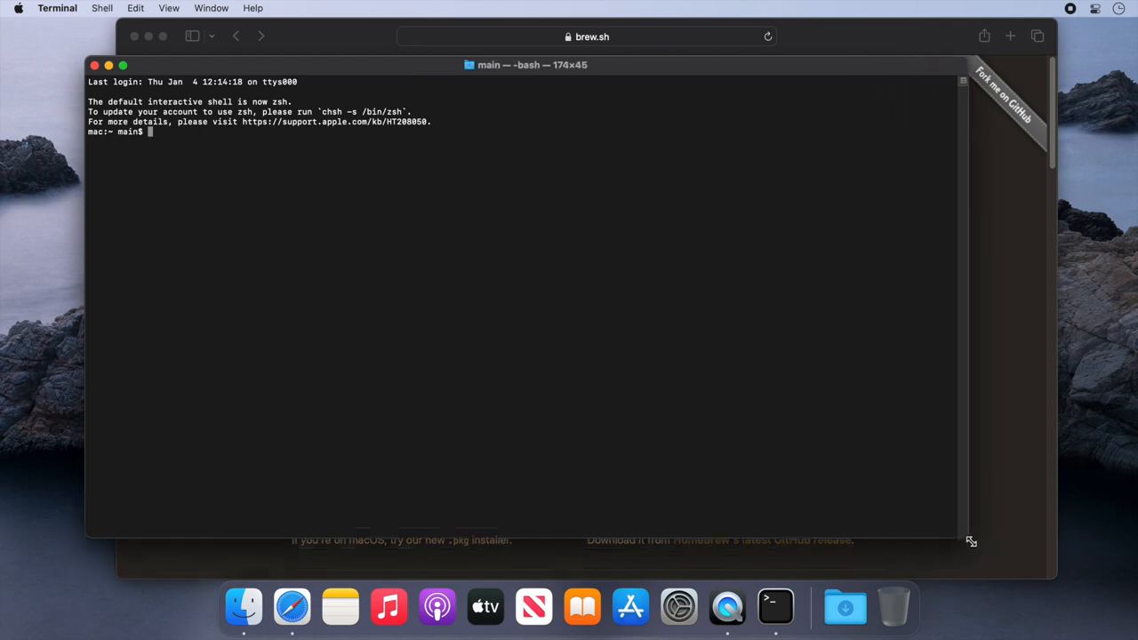
pyautogui.moveTo(971, 541); pyautogui.dragTo(1004, 569)
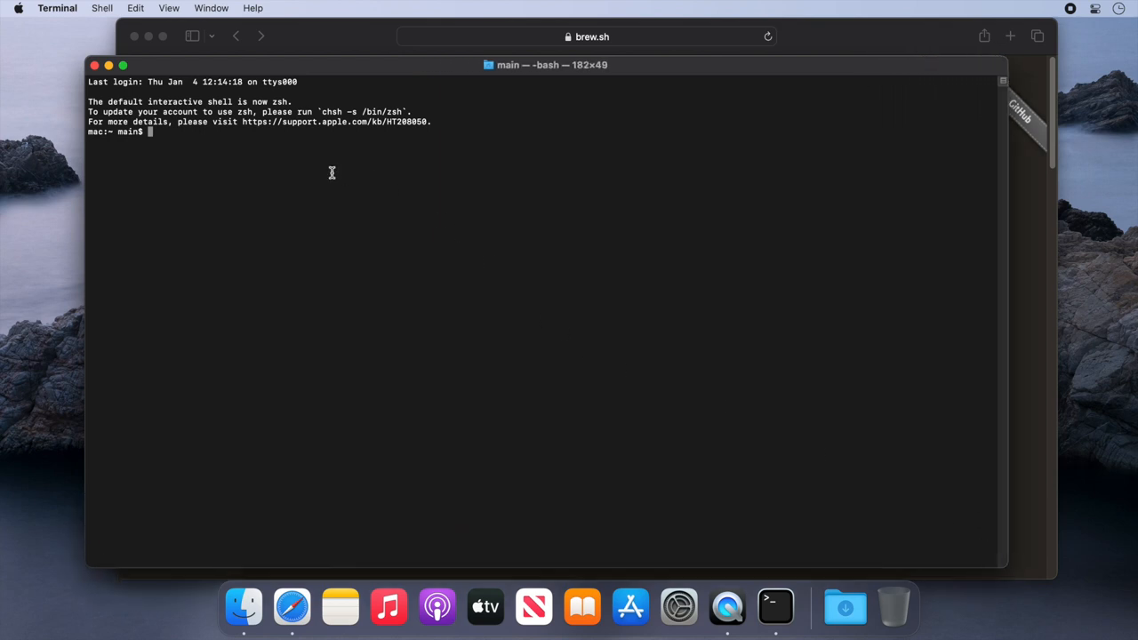
pyautogui.moveTo(268, 71)
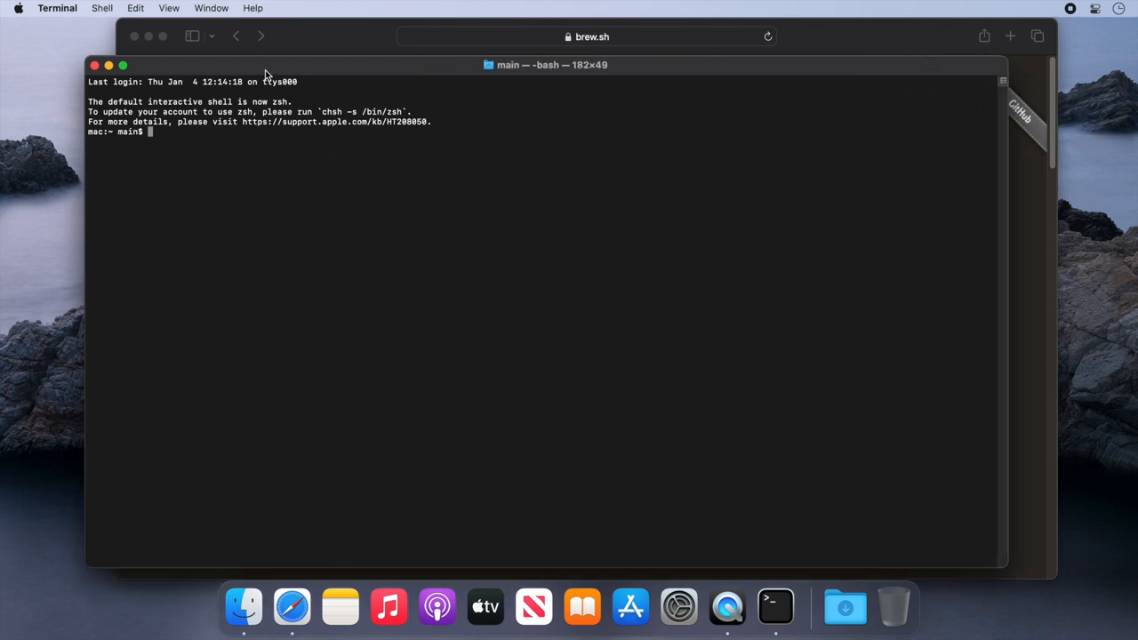
pyautogui.moveTo(272, 70)
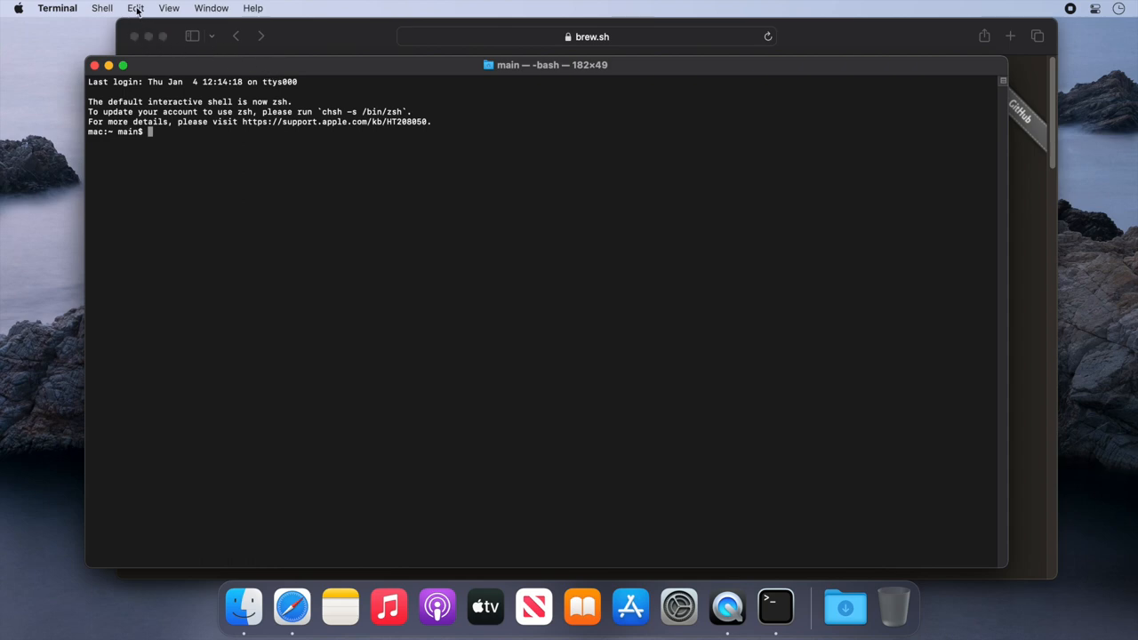
# Run the pasted Homebrew install script and enter the administrator password.
pyautogui.write('/bin/bash -c "$(curl -fsSL https://raw.githubusercontent.com/Homebrew/install/HEAD/install.sh)"')
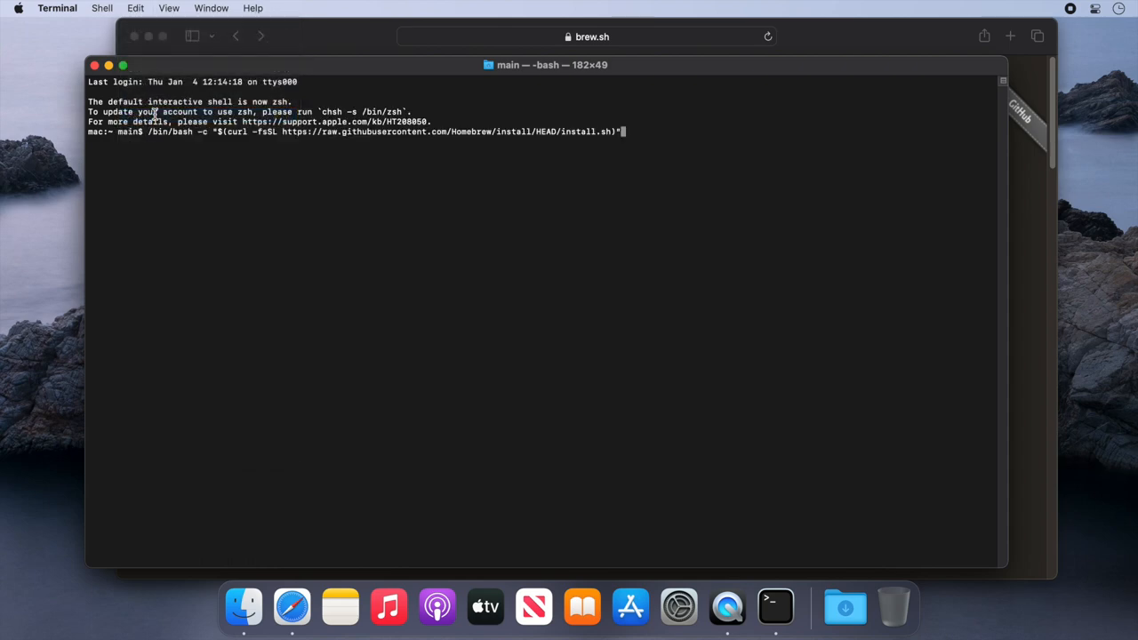
pyautogui.moveTo(640, 130)
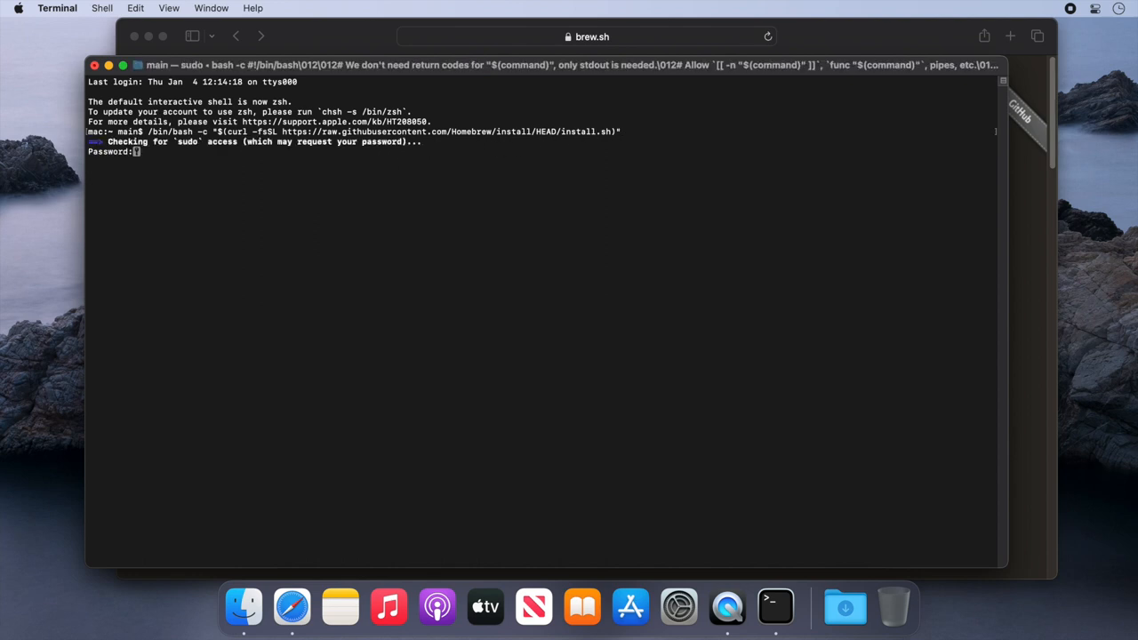
pyautogui.moveTo(641, 132)
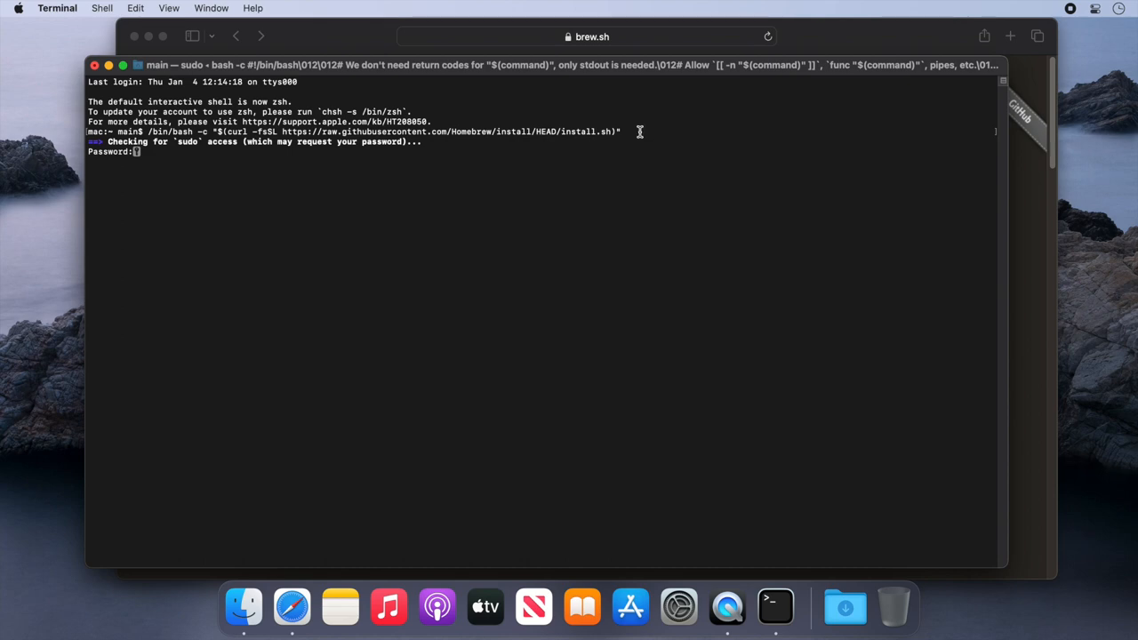
pyautogui.press('enter')
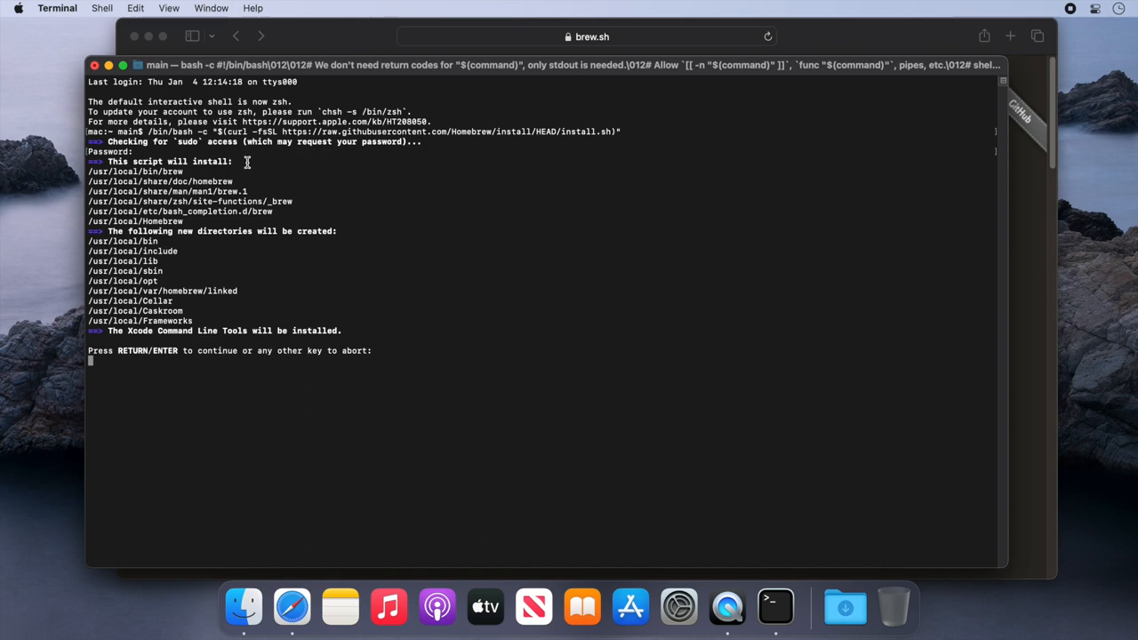
pyautogui.moveTo(339, 224)
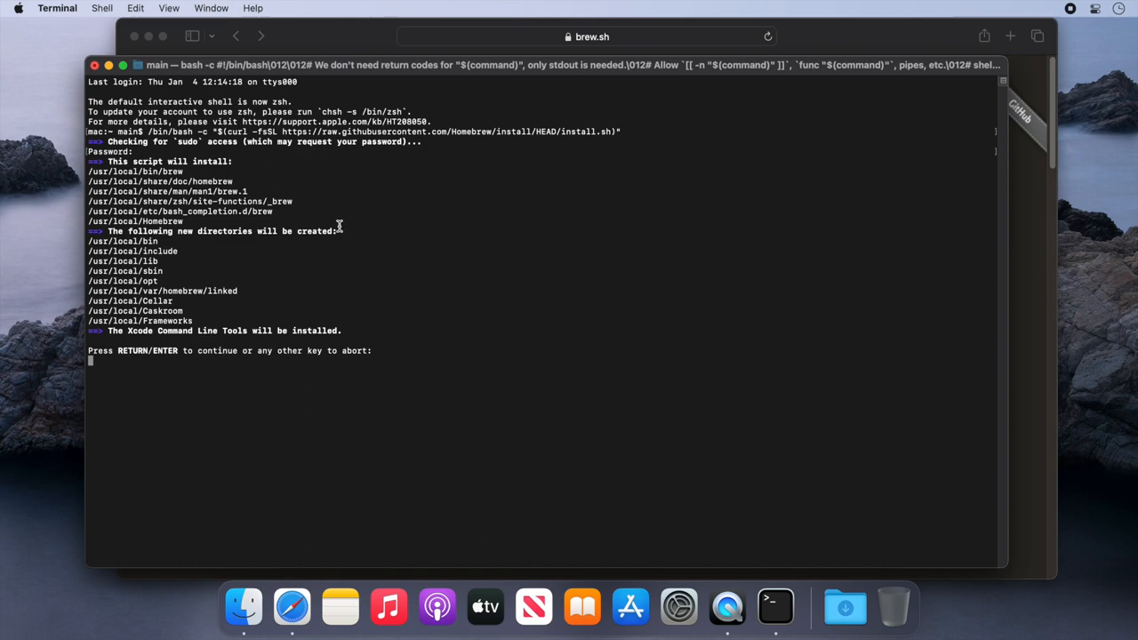
pyautogui.moveTo(344, 230)
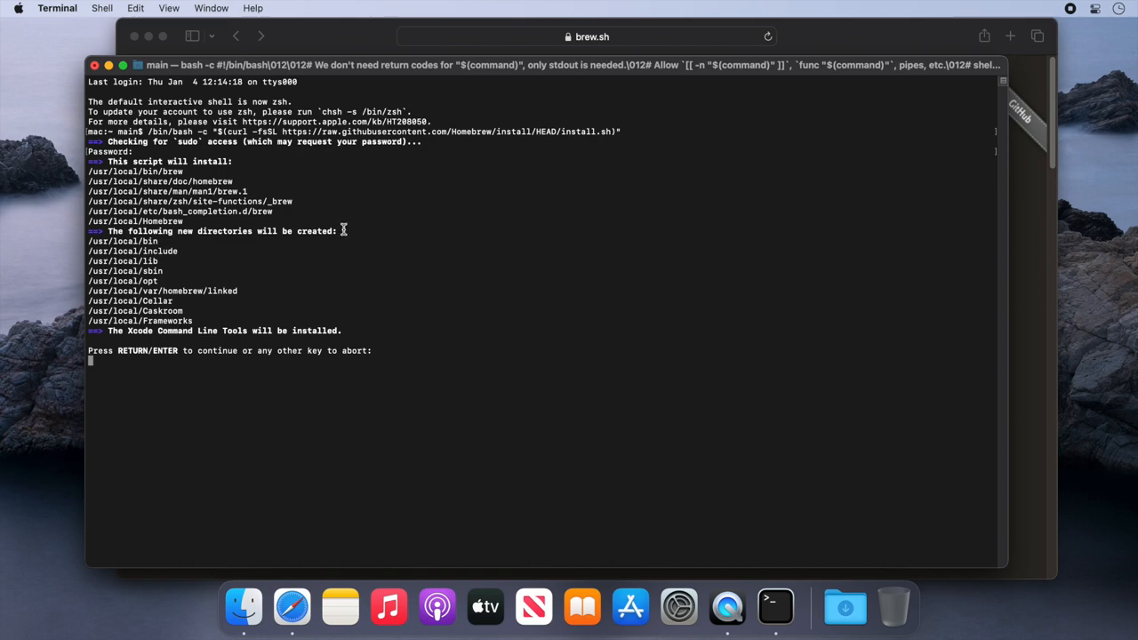
pyautogui.moveTo(361, 333)
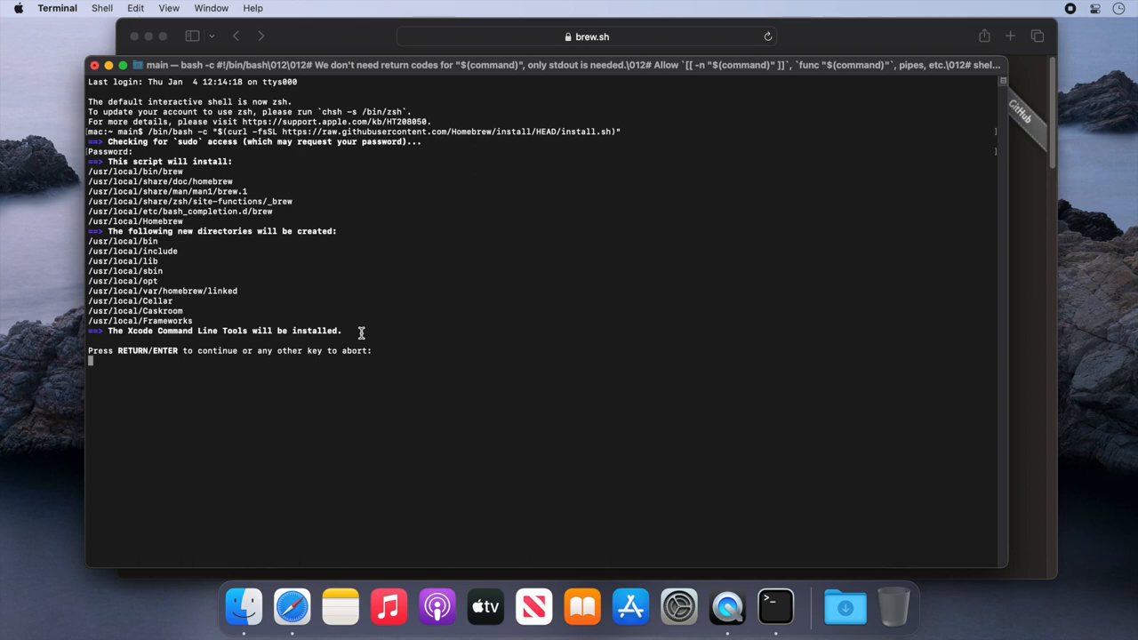
# Continue the installer until Homebrew finishes, then check that brew prints its usage.
pyautogui.press('Return')
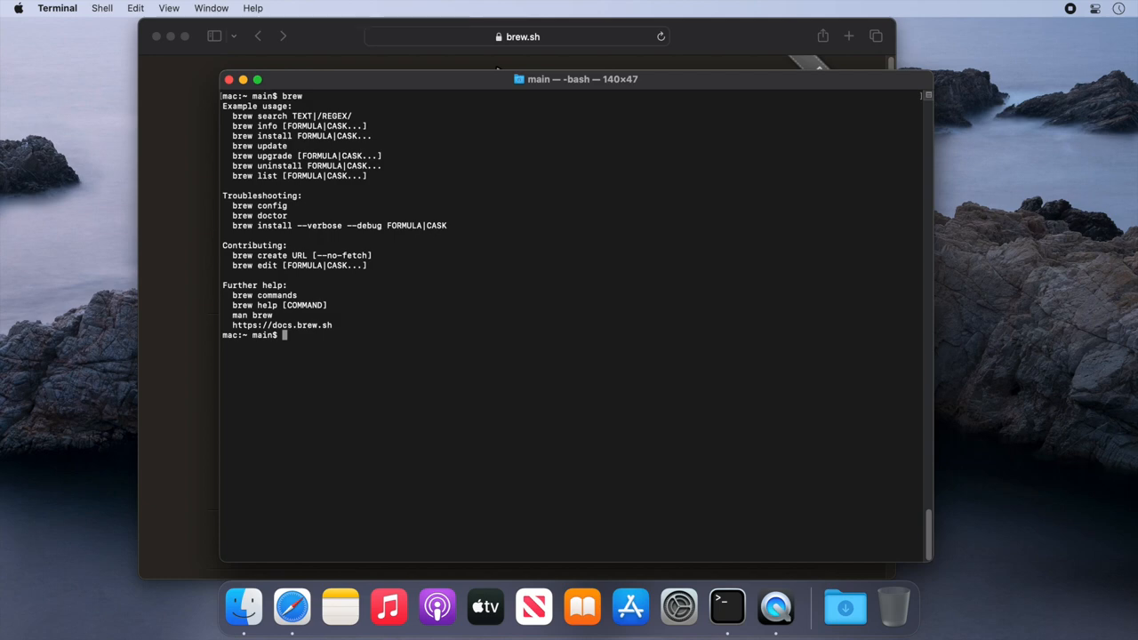
pyautogui.press('Enter')
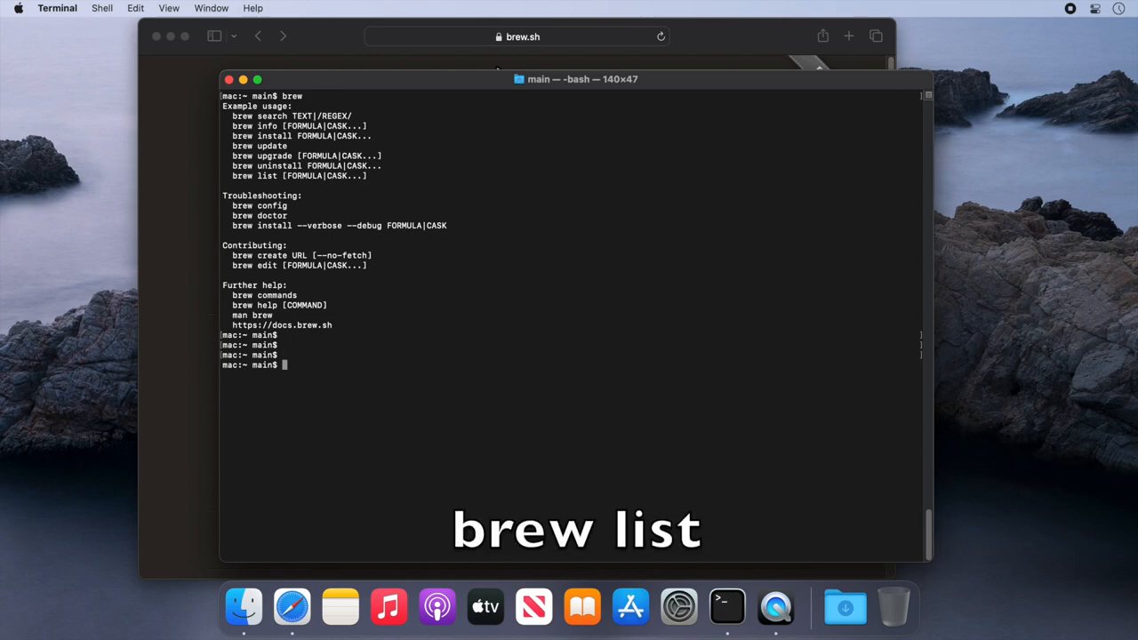
# Run brew list to show no installed packages, and confirm wget is not found.
pyautogui.write('brew')
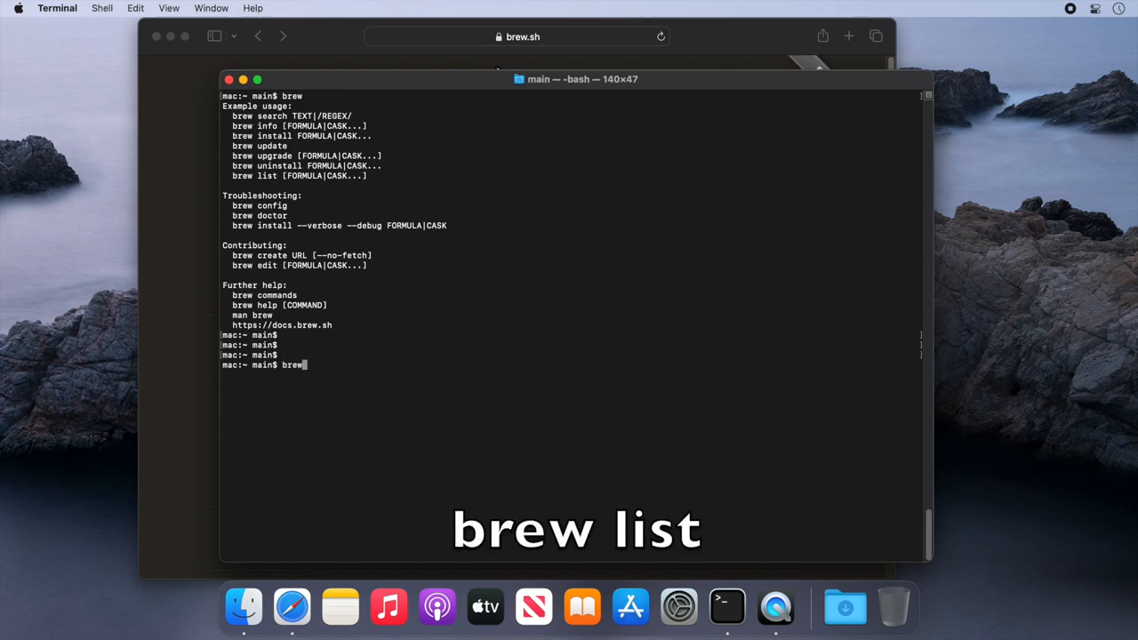
pyautogui.write('list')
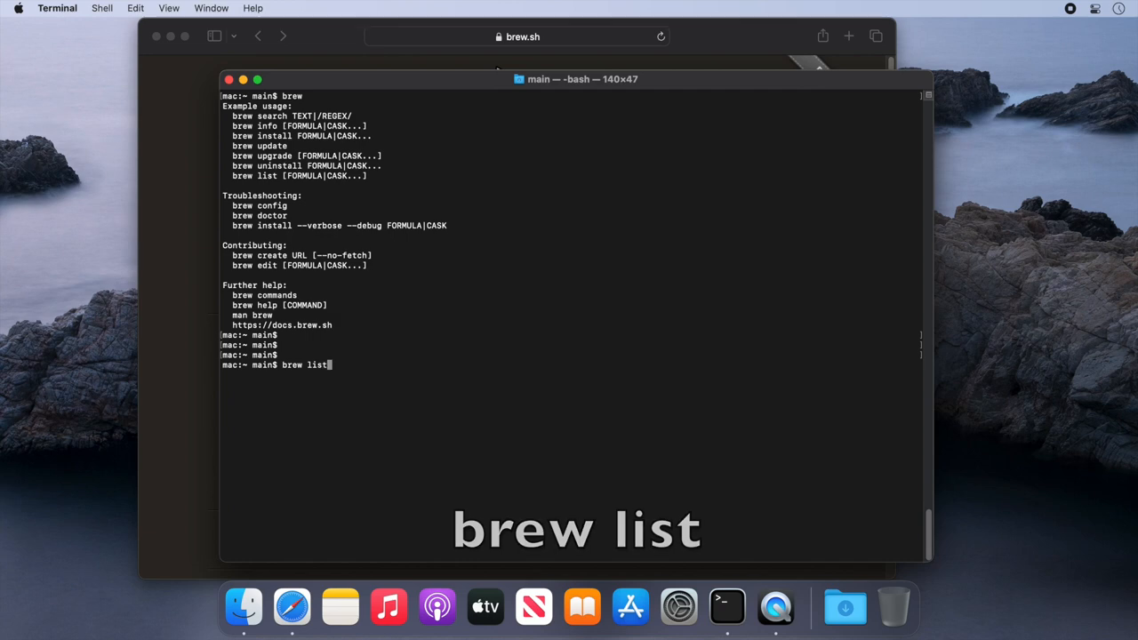
pyautogui.press('Return')
pyautogui.write('wget')
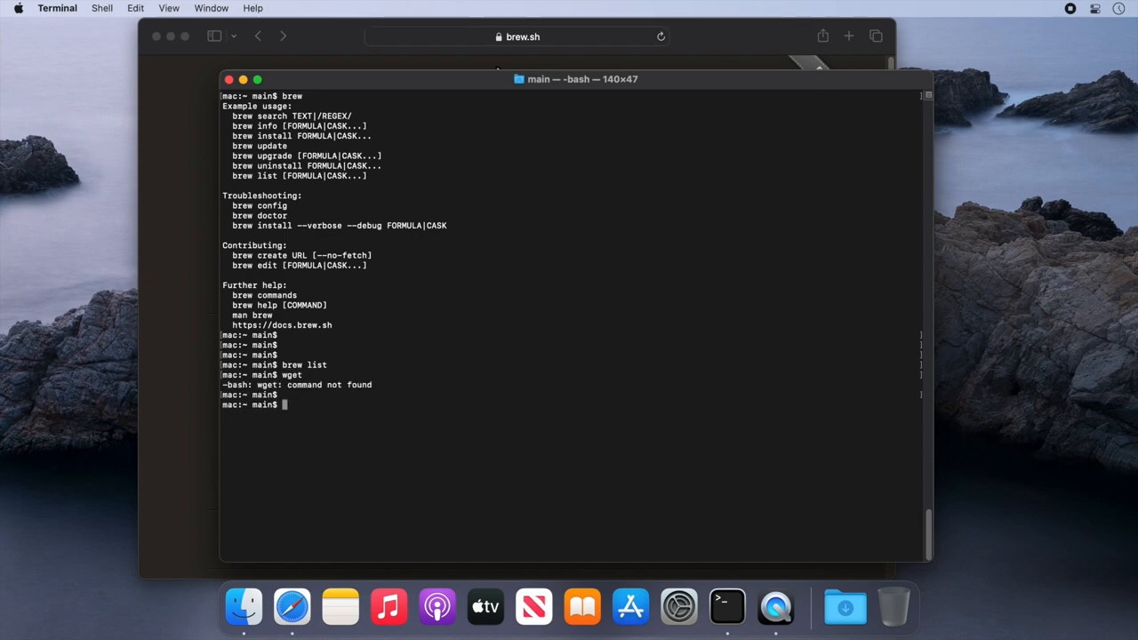
# Install wget with brew install wget, then clear the screen.
pyautogui.write('brew')
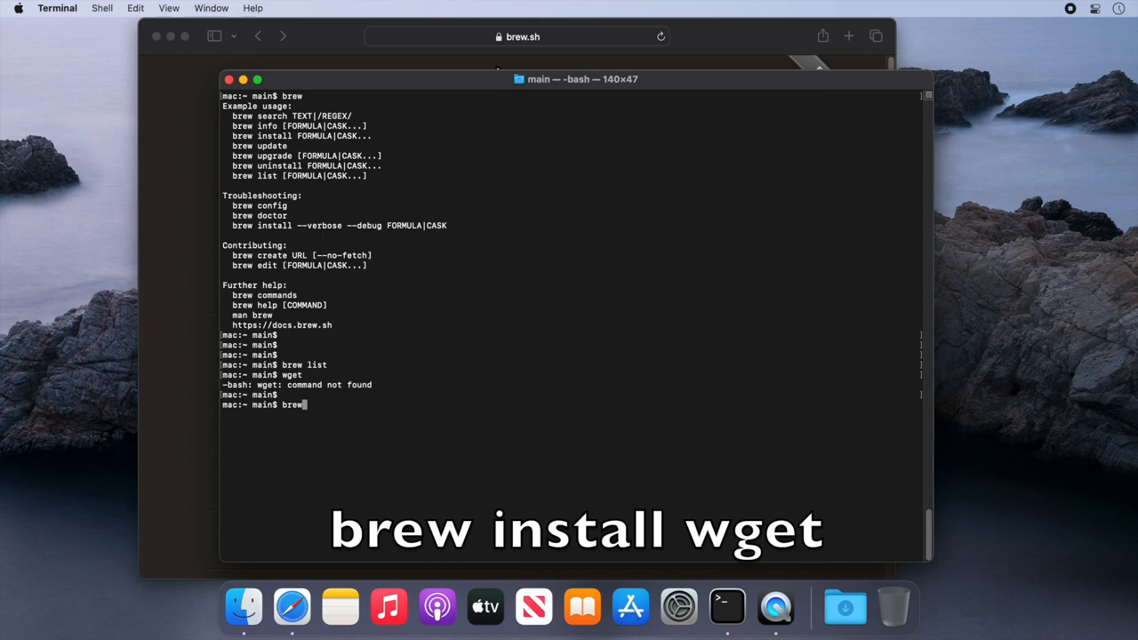
pyautogui.write('install w')
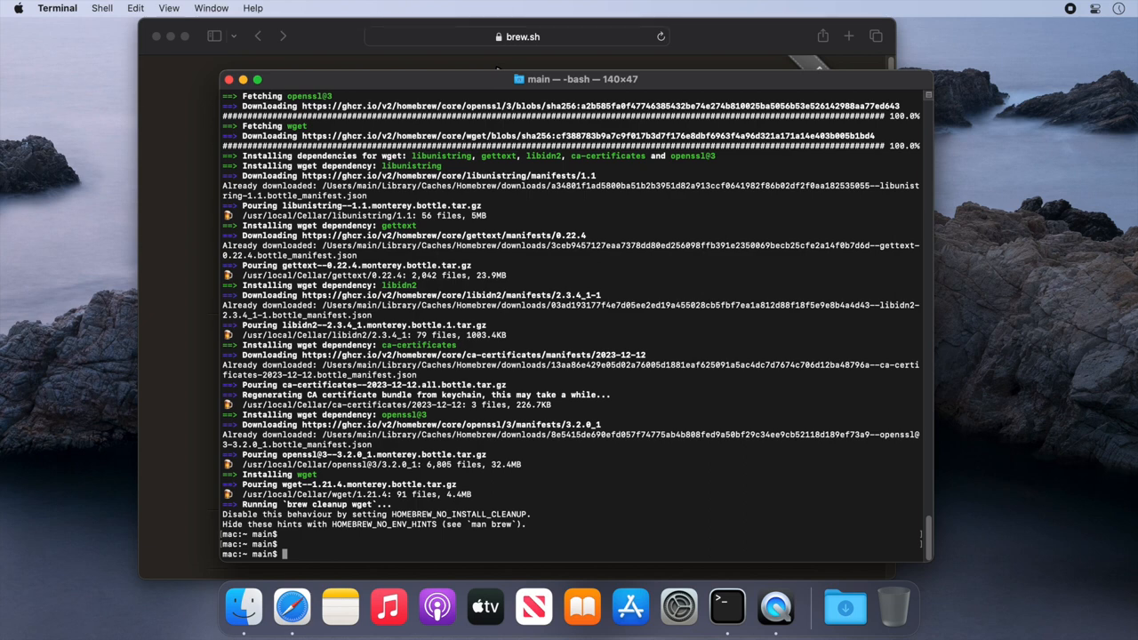
pyautogui.write('clear')
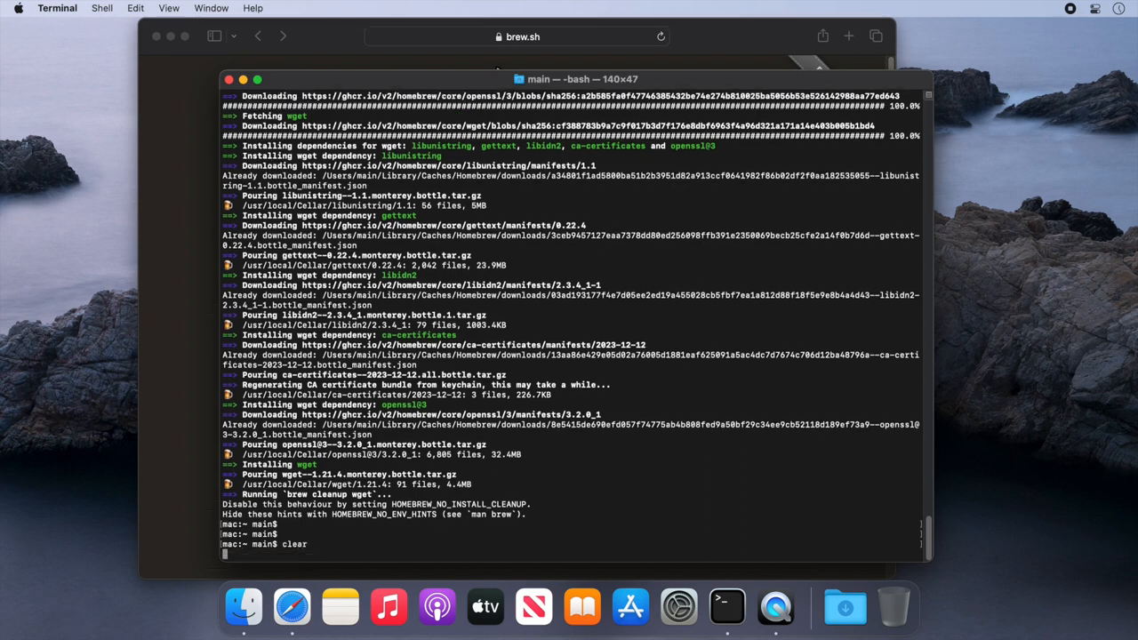
# Run wget and brew list to see six formulae, then clear.
pyautogui.write('wget')
pyautogui.write('brew lis')
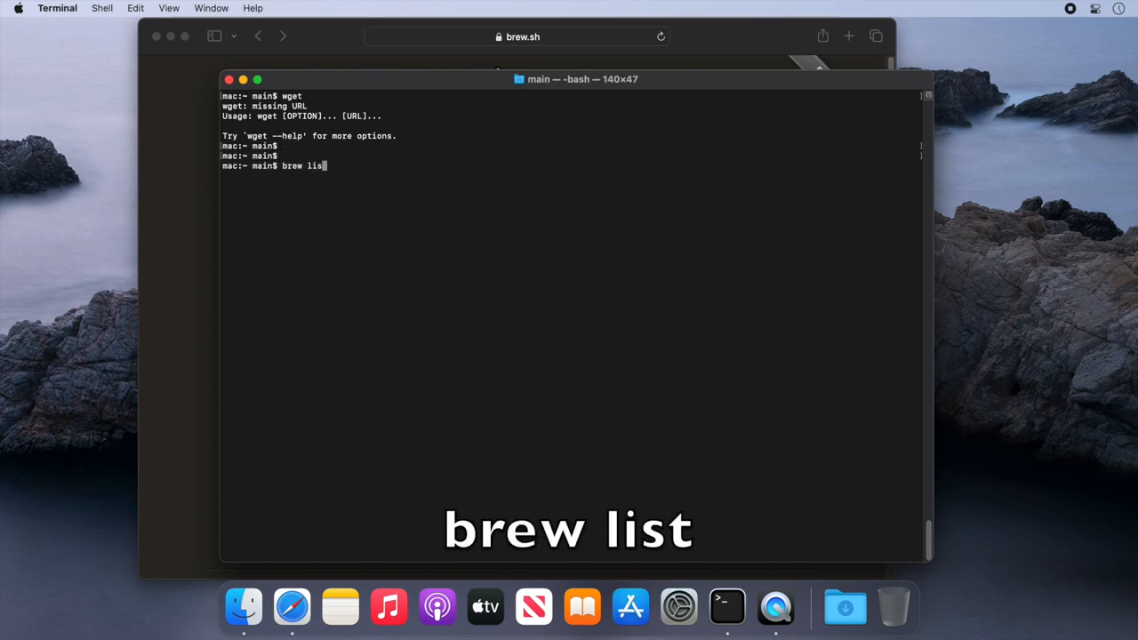
pyautogui.press('Return')
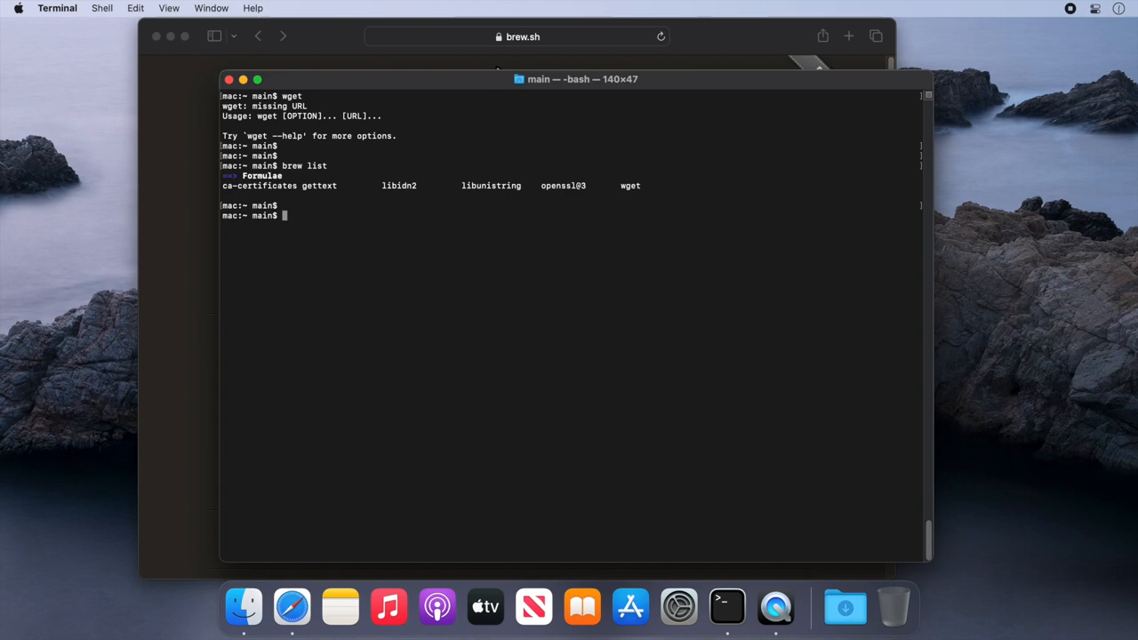
pyautogui.write('clear')
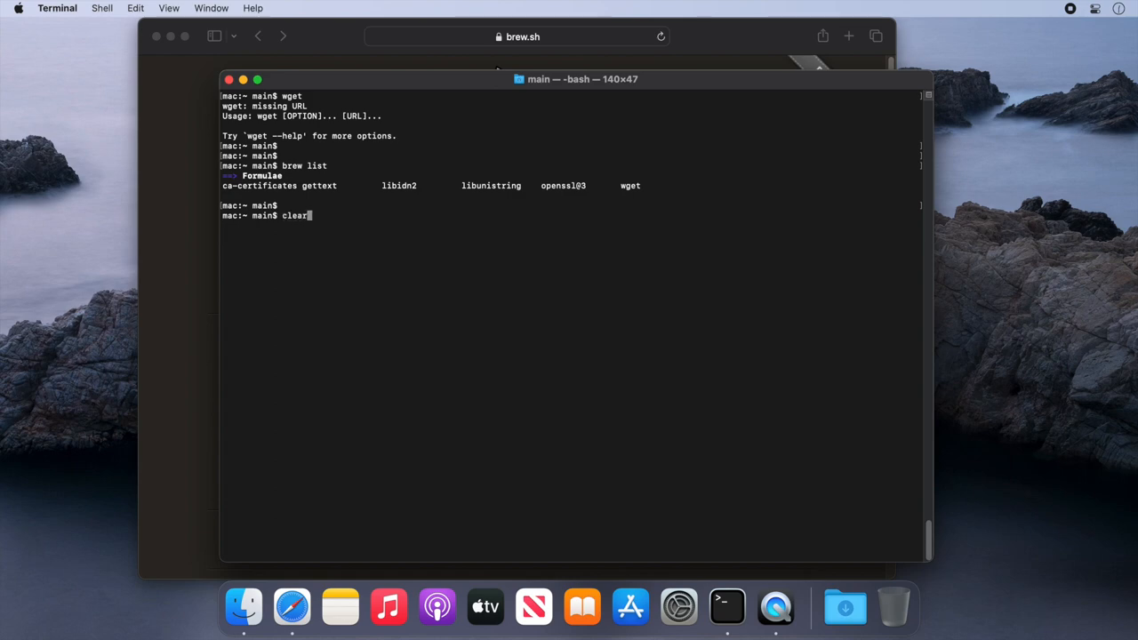
pyautogui.press('Return')
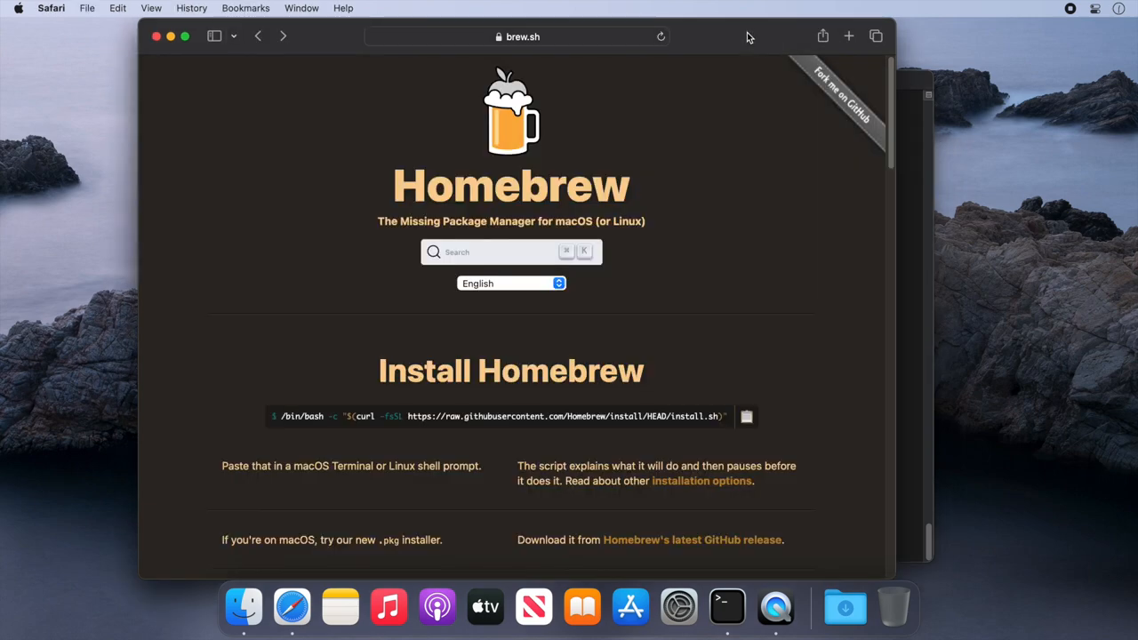
pyautogui.moveTo(697, 138)
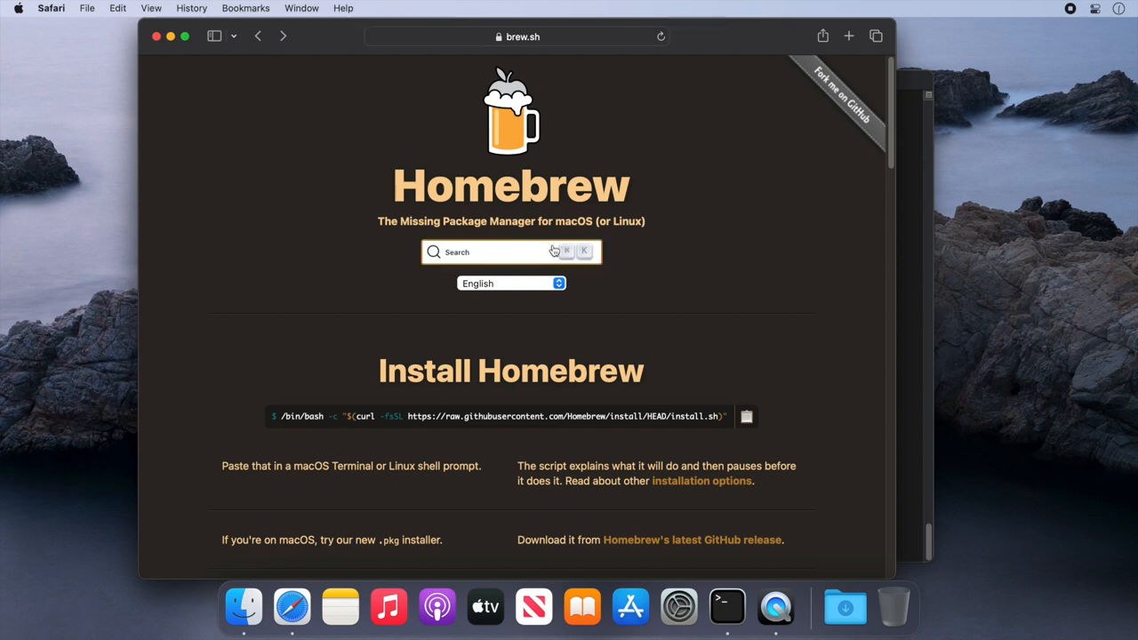
# Search brew.sh for tree and copy the tree formula's install command.
pyautogui.click(502, 252)
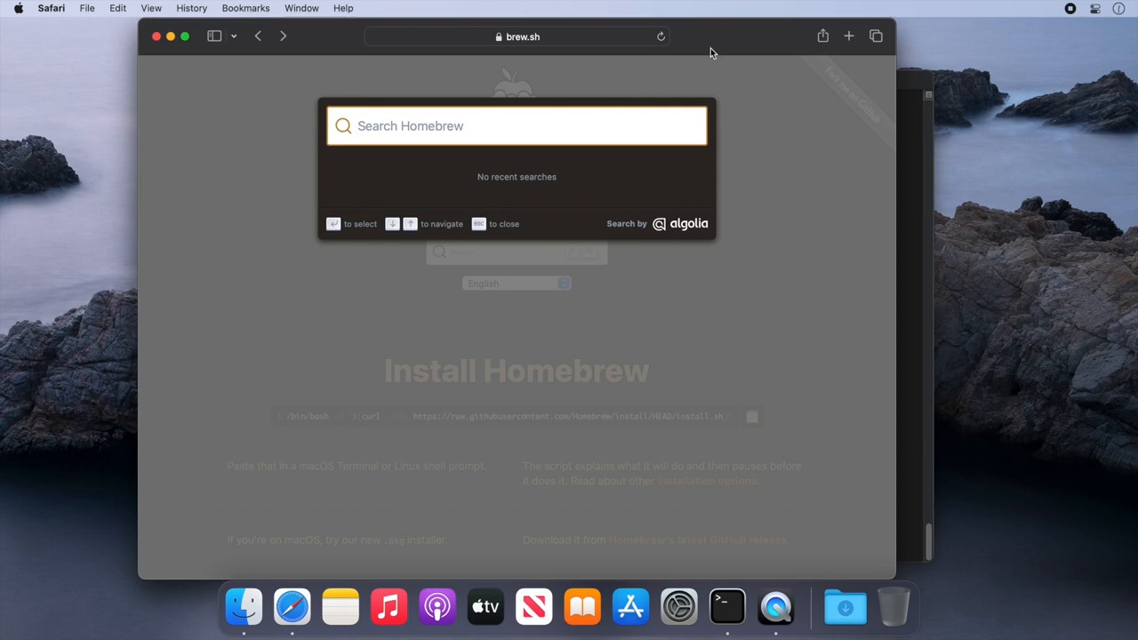
pyautogui.moveTo(716, 44)
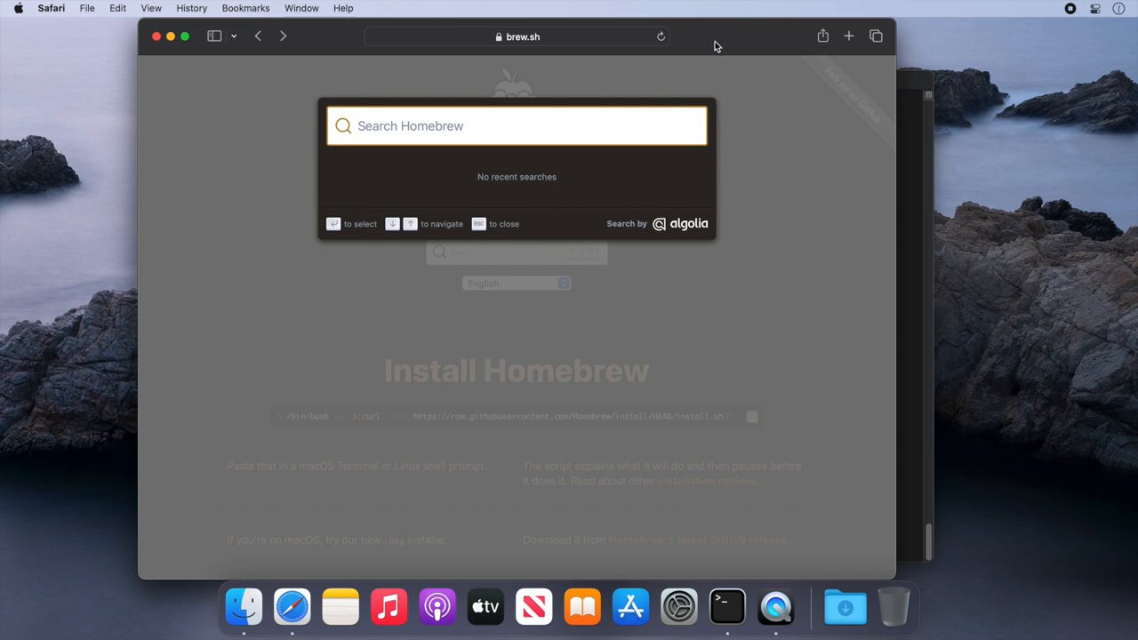
pyautogui.write('tree')
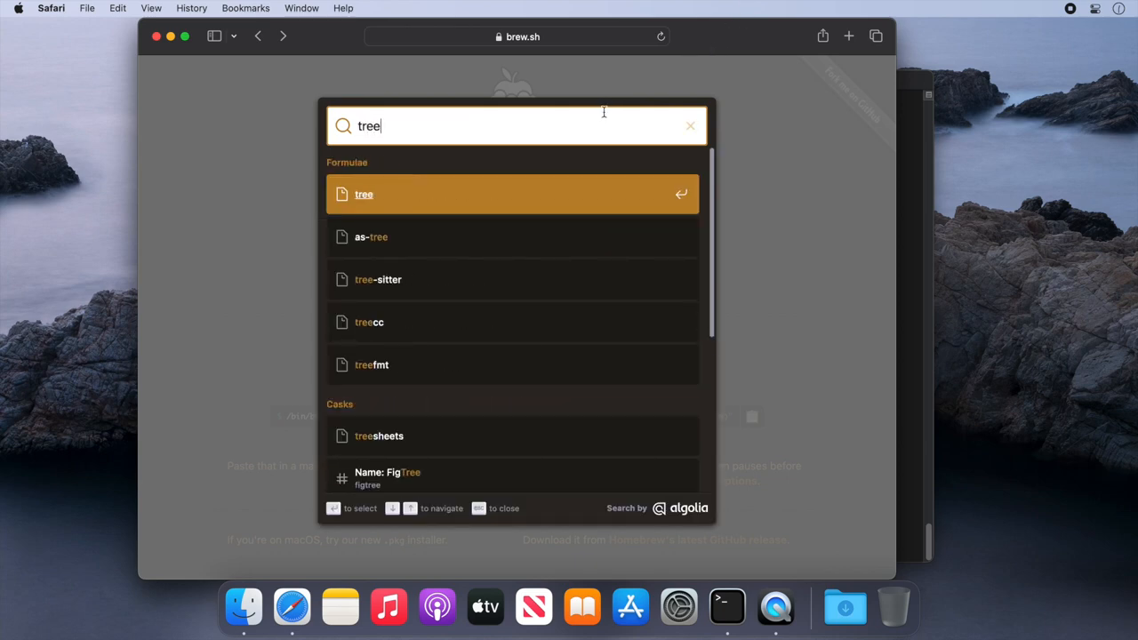
pyautogui.moveTo(368, 199)
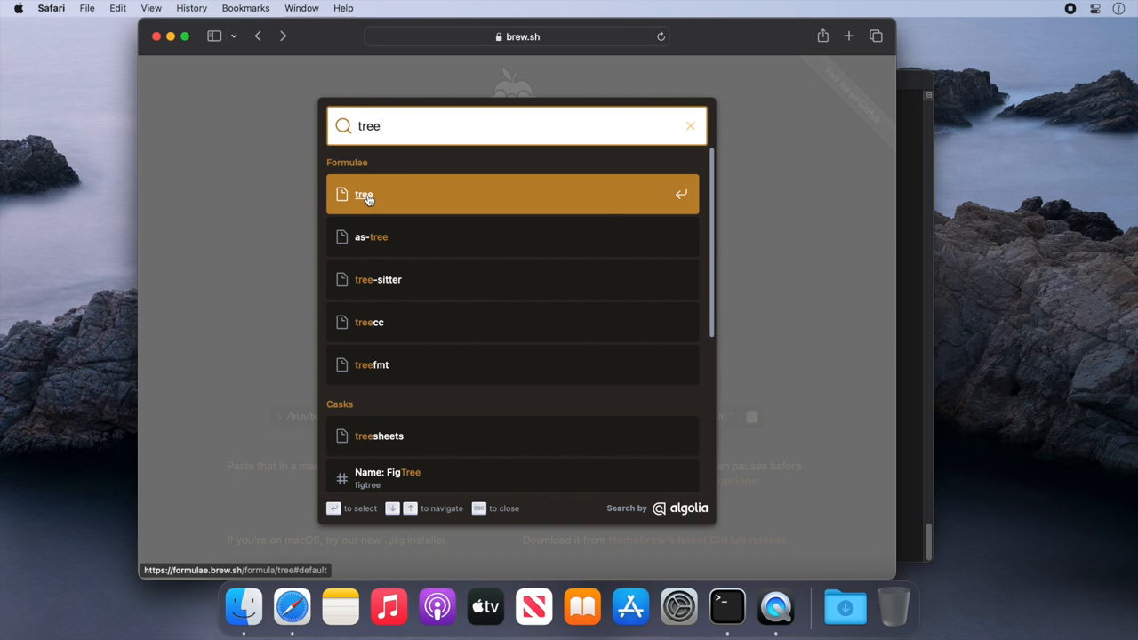
pyautogui.click(363, 195)
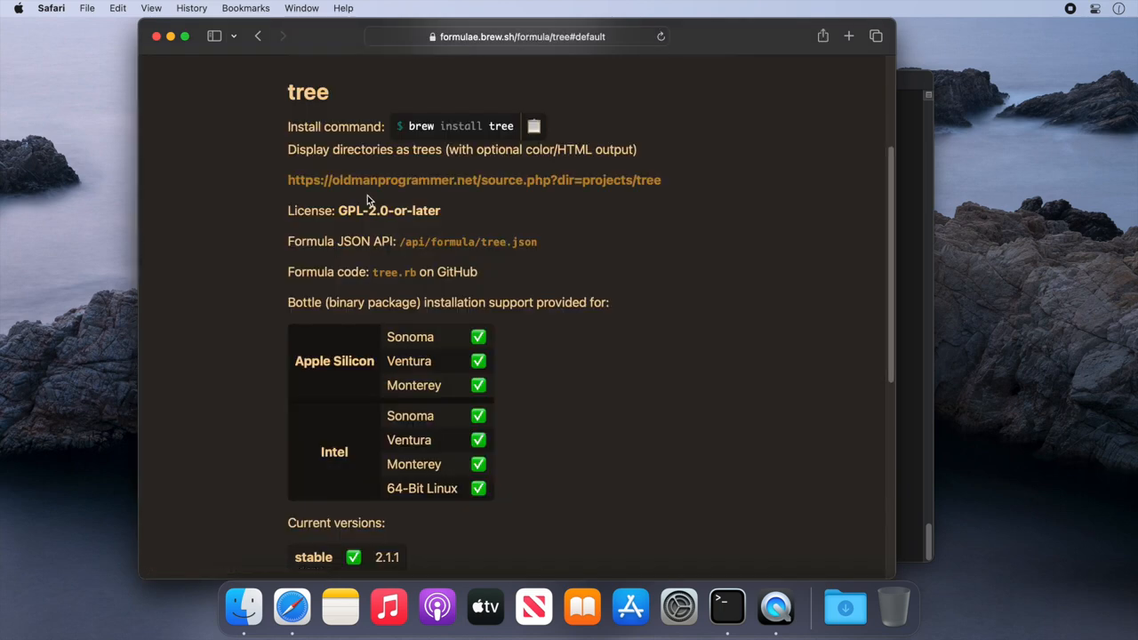
pyautogui.moveTo(689, 232)
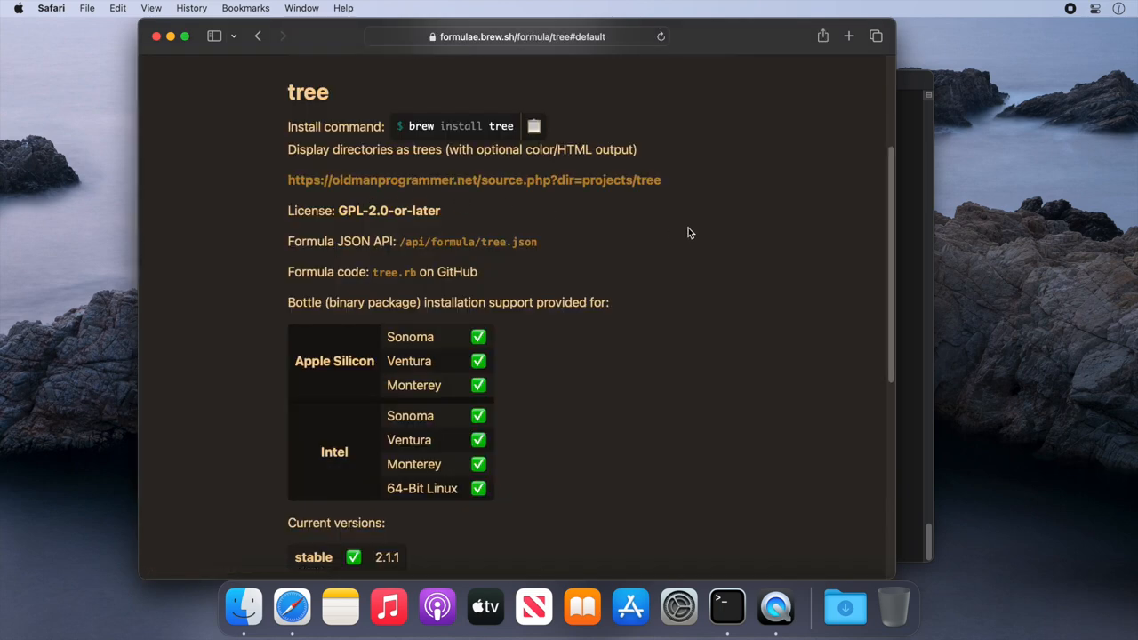
pyautogui.moveTo(748, 244)
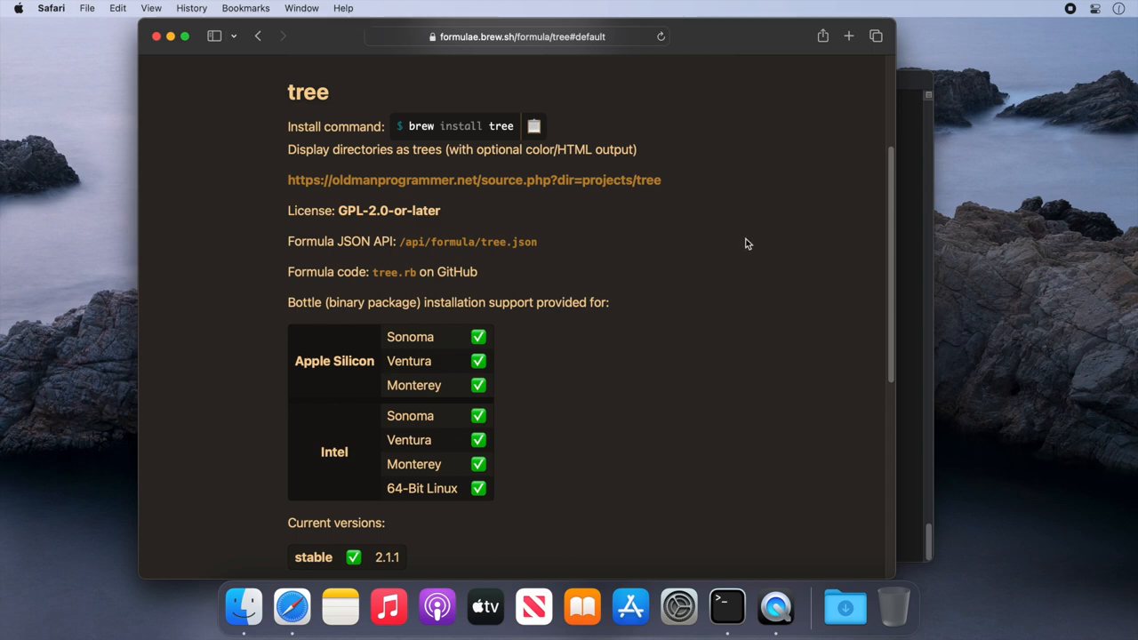
pyautogui.moveTo(366, 156)
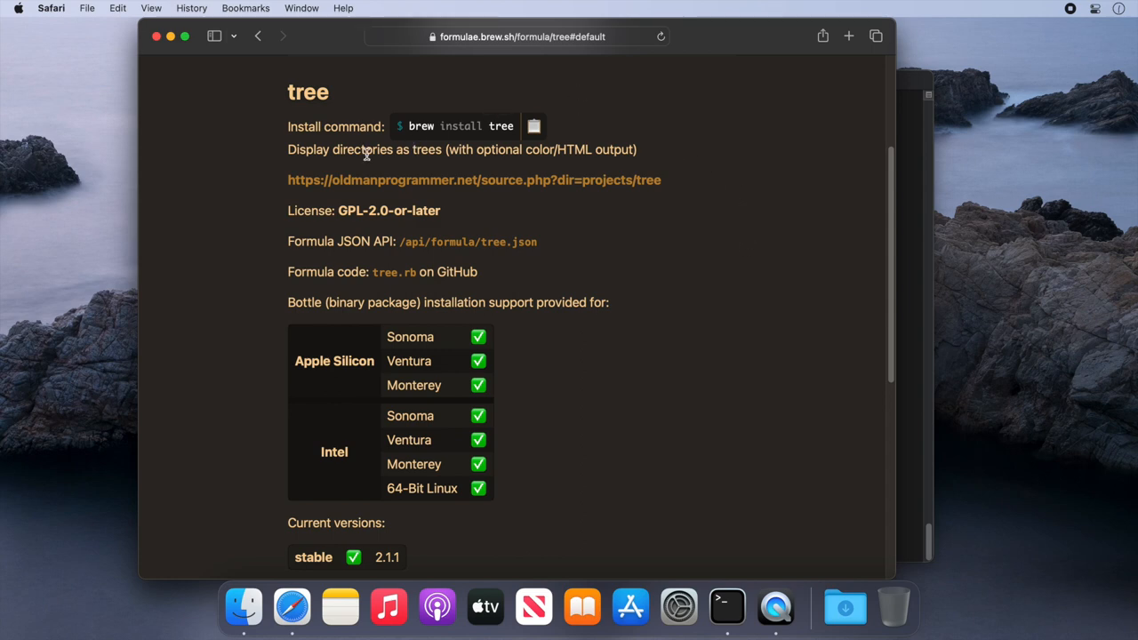
pyautogui.moveTo(587, 124)
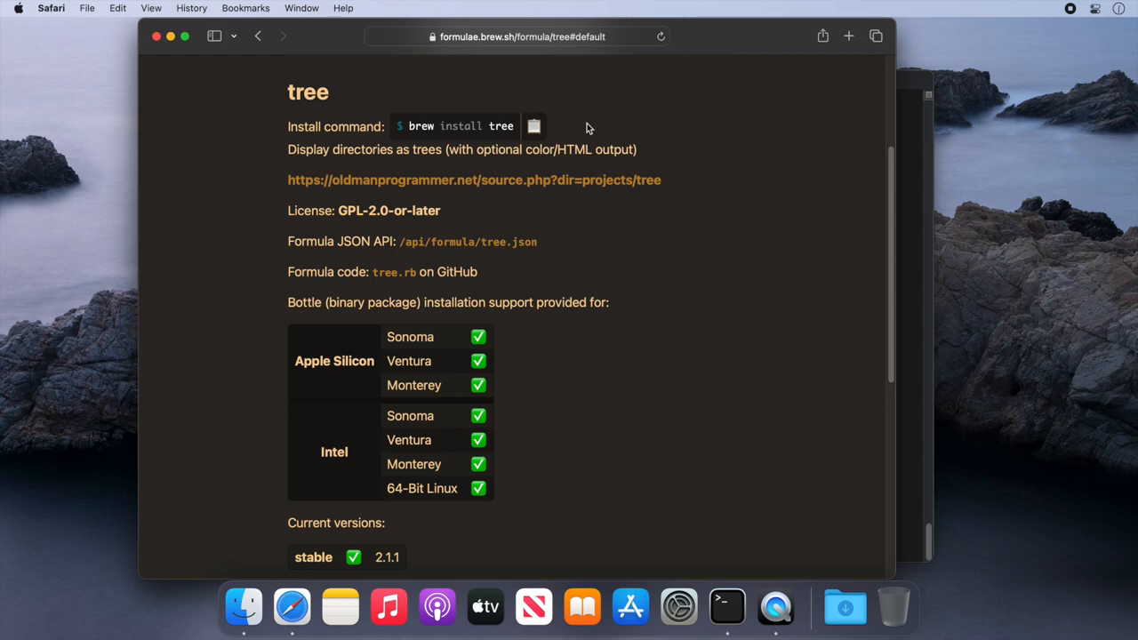
pyautogui.click(533, 126)
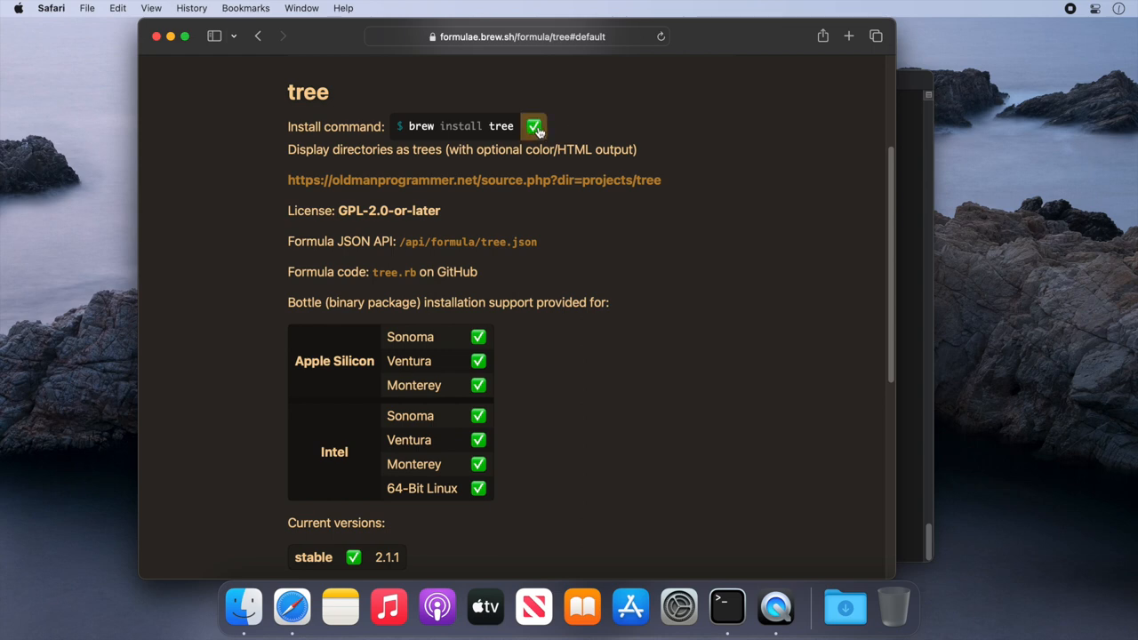
pyautogui.click(726, 604)
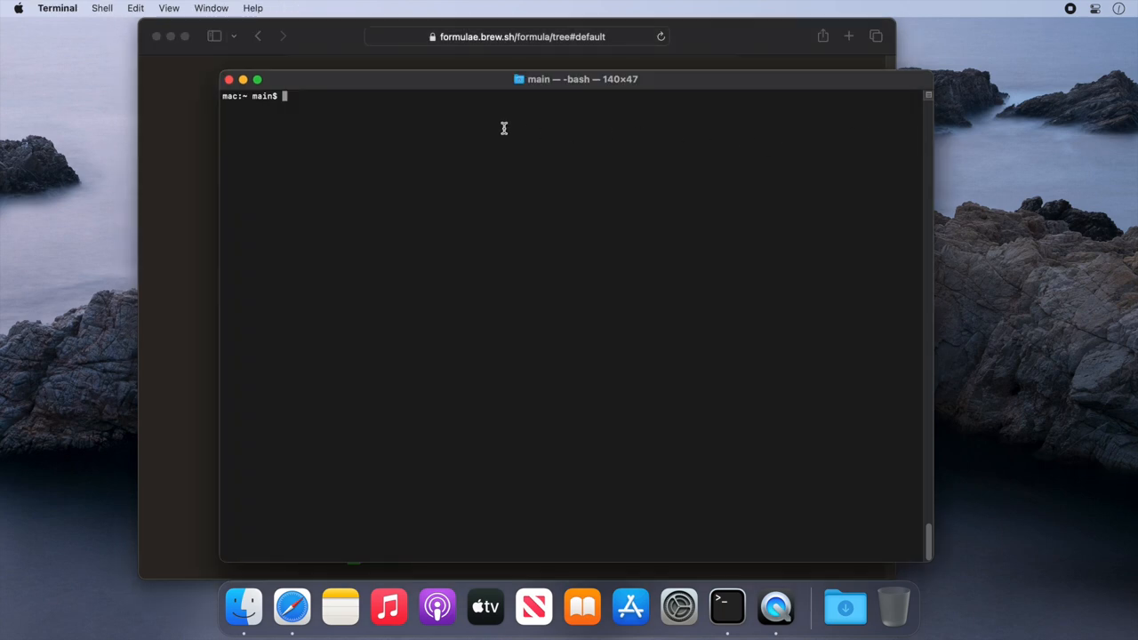
# Paste brew install tree into Terminal and run it.
pyautogui.click(131, 8)
pyautogui.write('brew install tree')
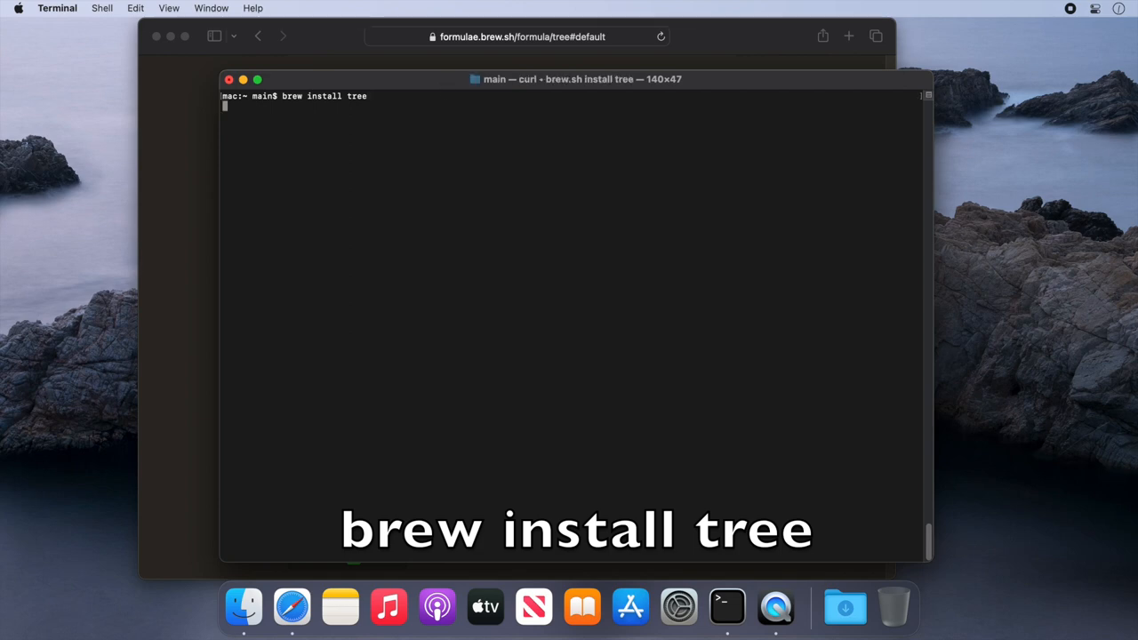
pyautogui.press('Return')
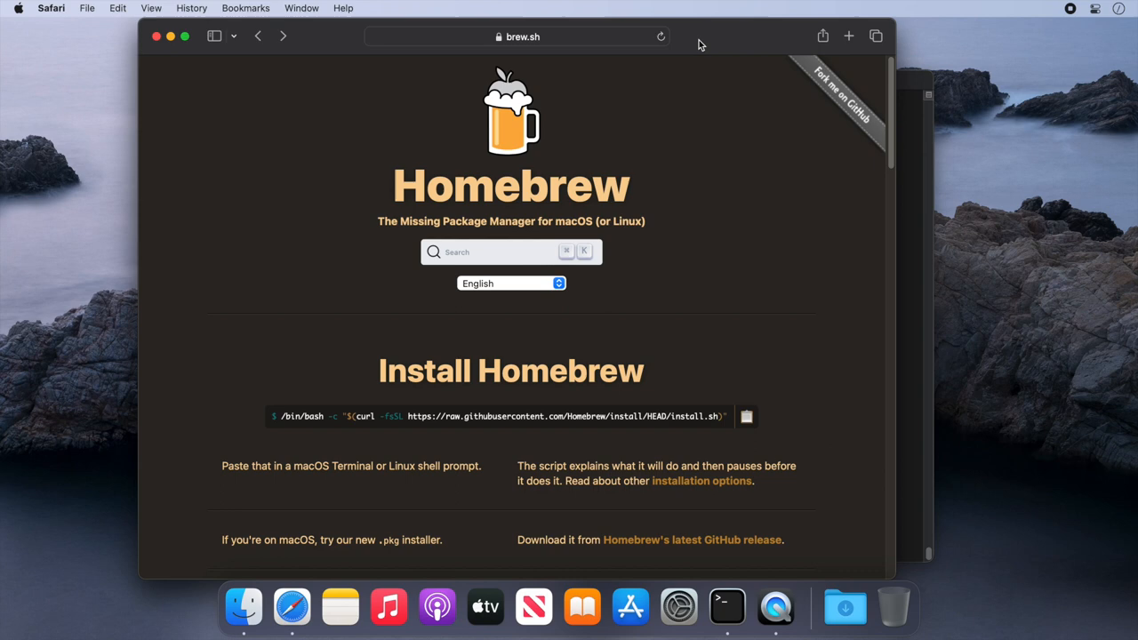
# Search brew.sh for firefox and copy the firefox cask install command.
pyautogui.click(501, 252)
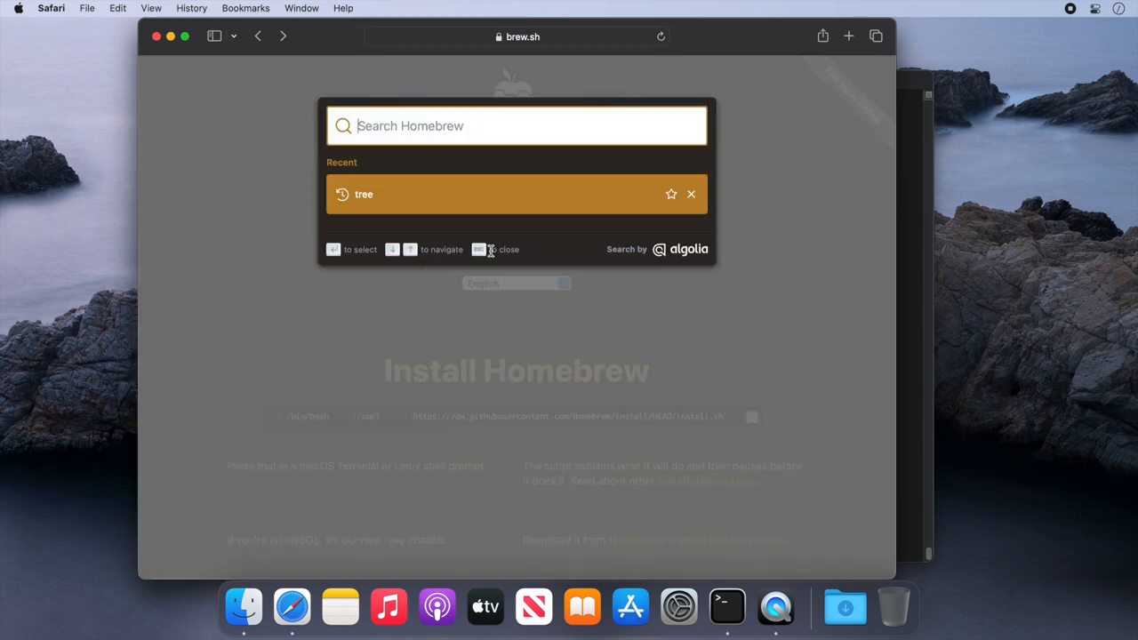
pyautogui.write('firefox')
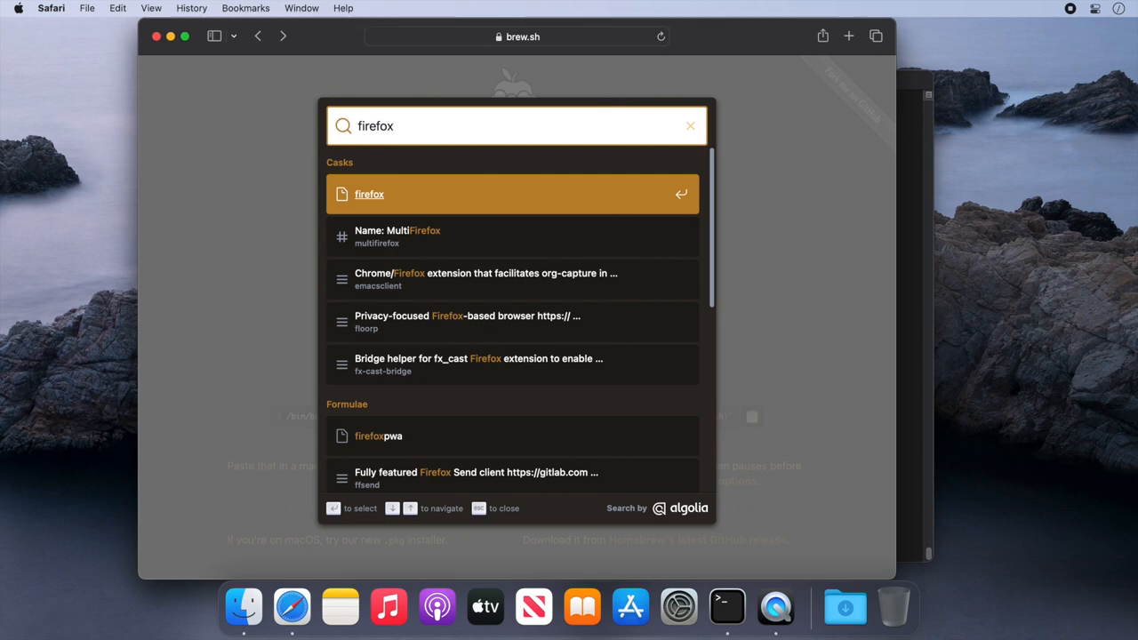
pyautogui.moveTo(382, 200)
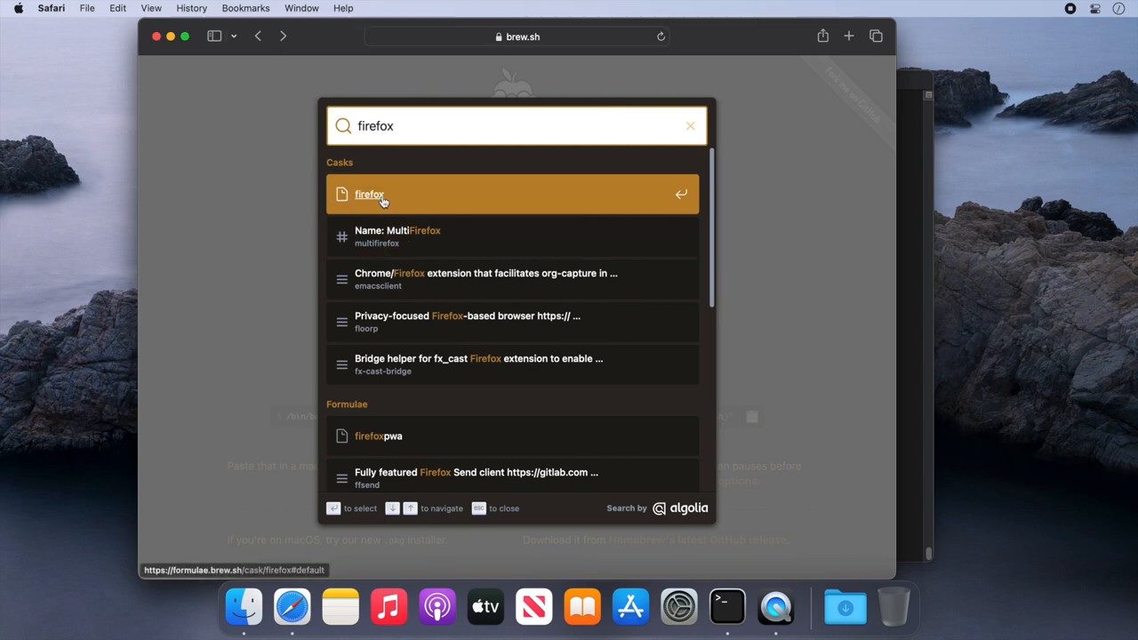
pyautogui.click(369, 194)
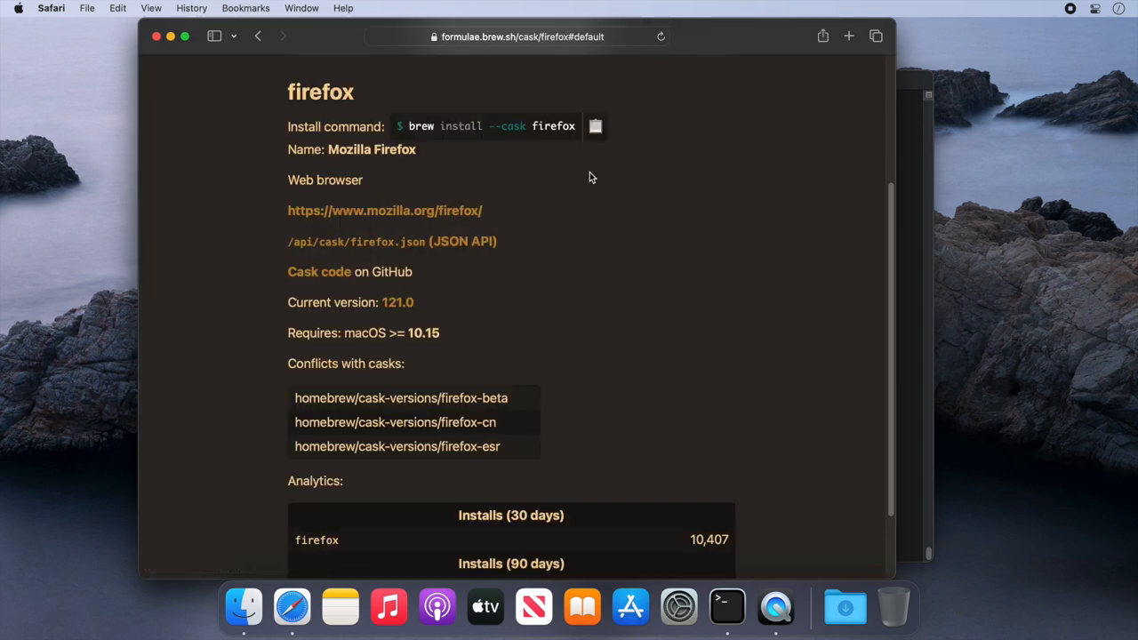
pyautogui.moveTo(515, 131)
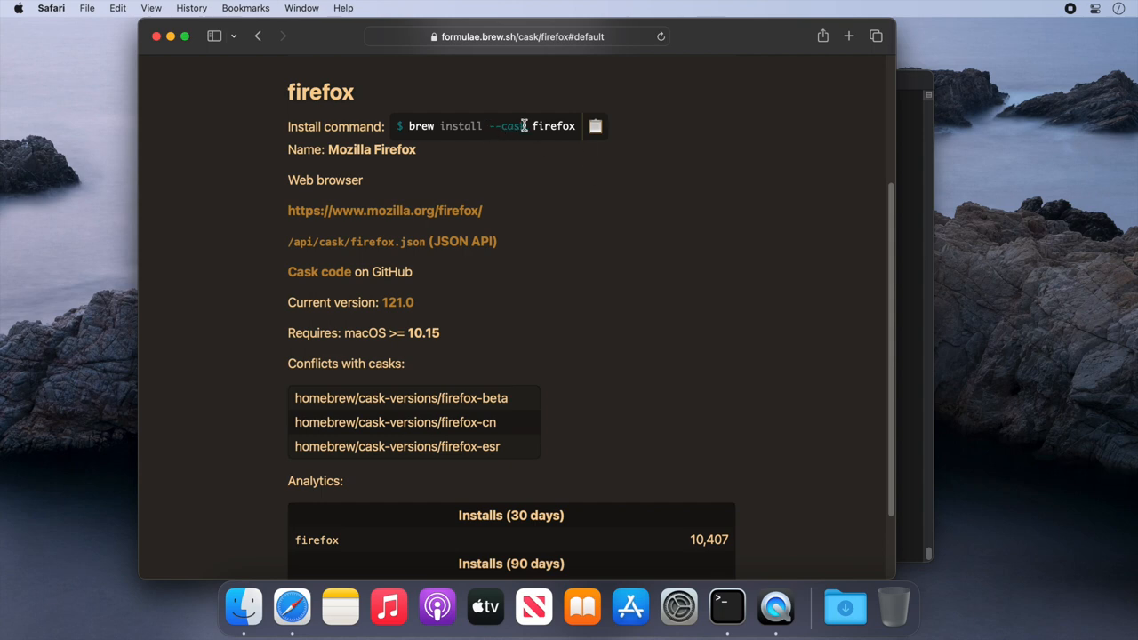
pyautogui.moveTo(634, 131)
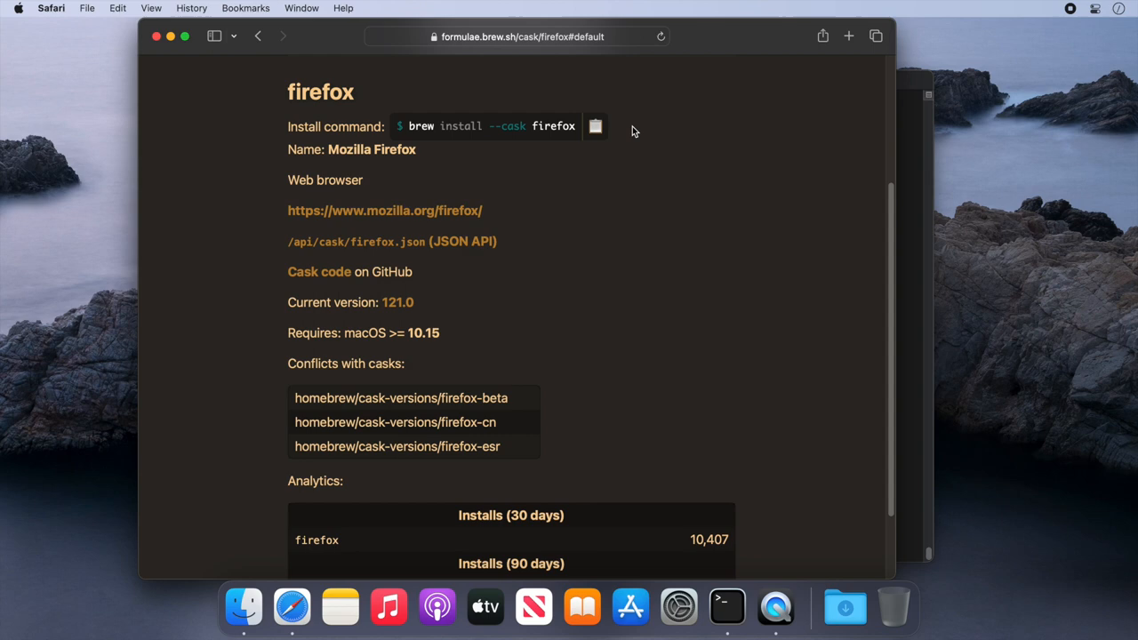
pyautogui.moveTo(613, 133)
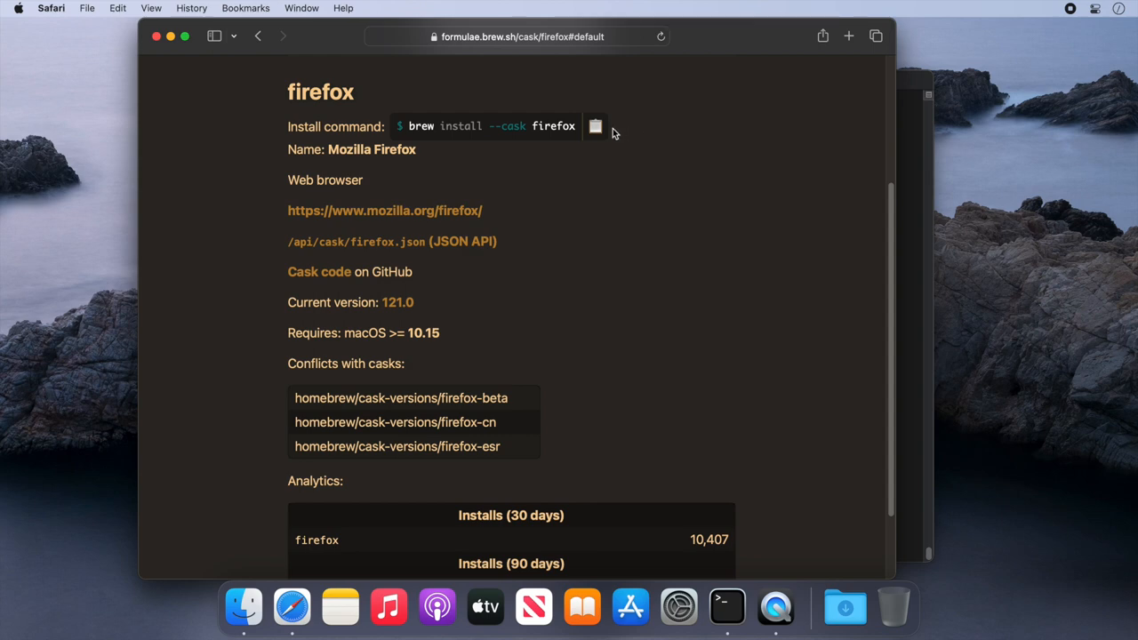
pyautogui.click(595, 125)
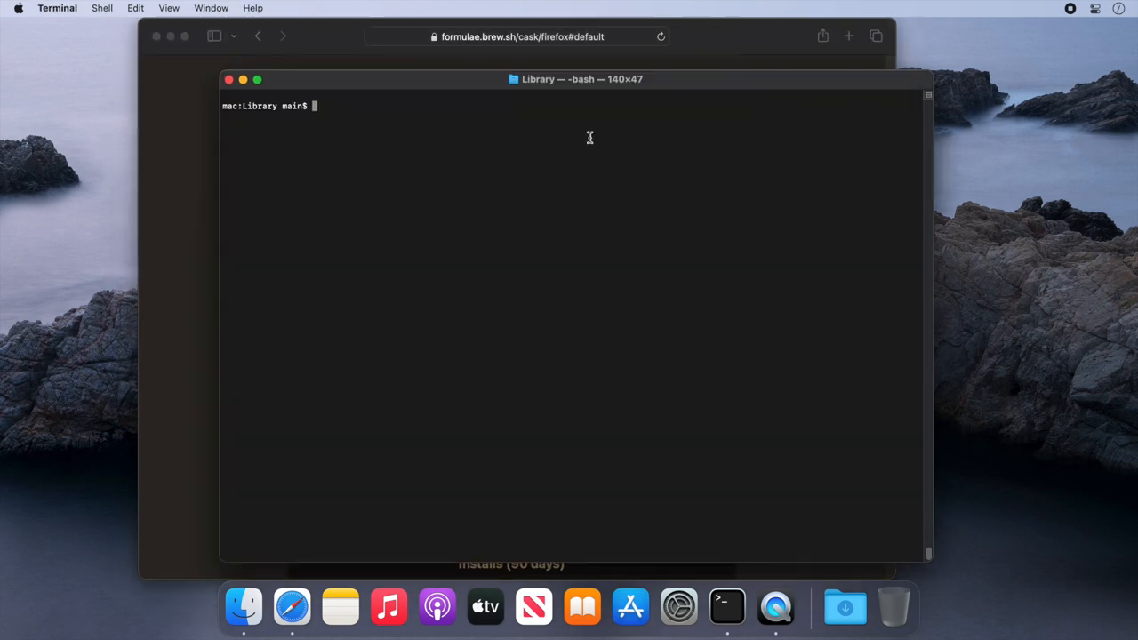
# Run brew install --cask firefox, then brew list to see firefox under Casks.
pyautogui.click(132, 8)
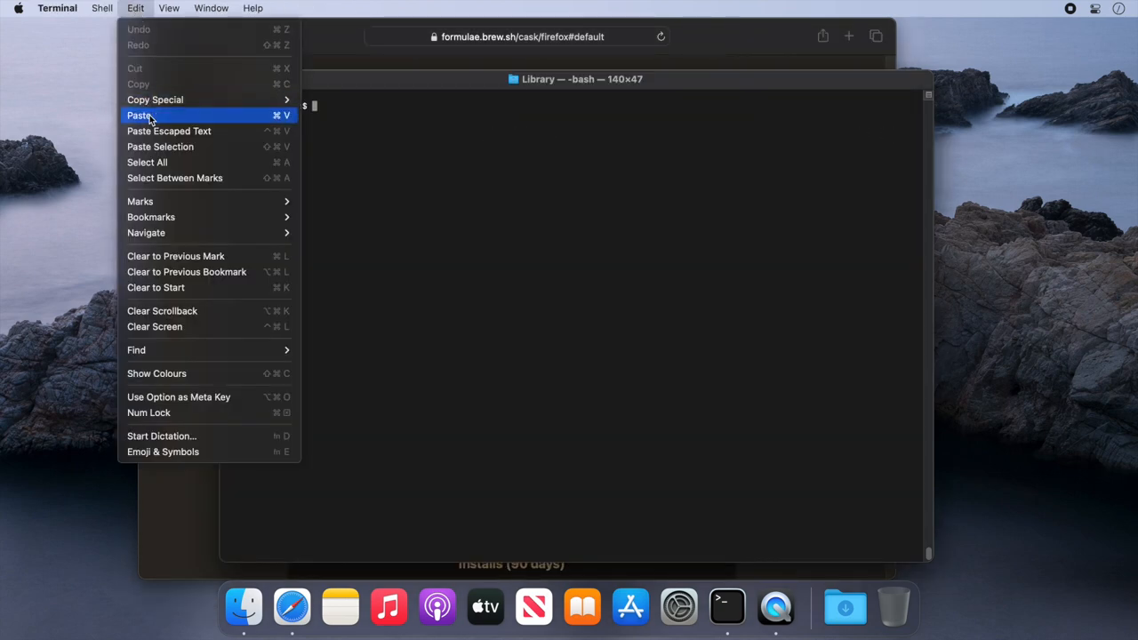
pyautogui.click(140, 115)
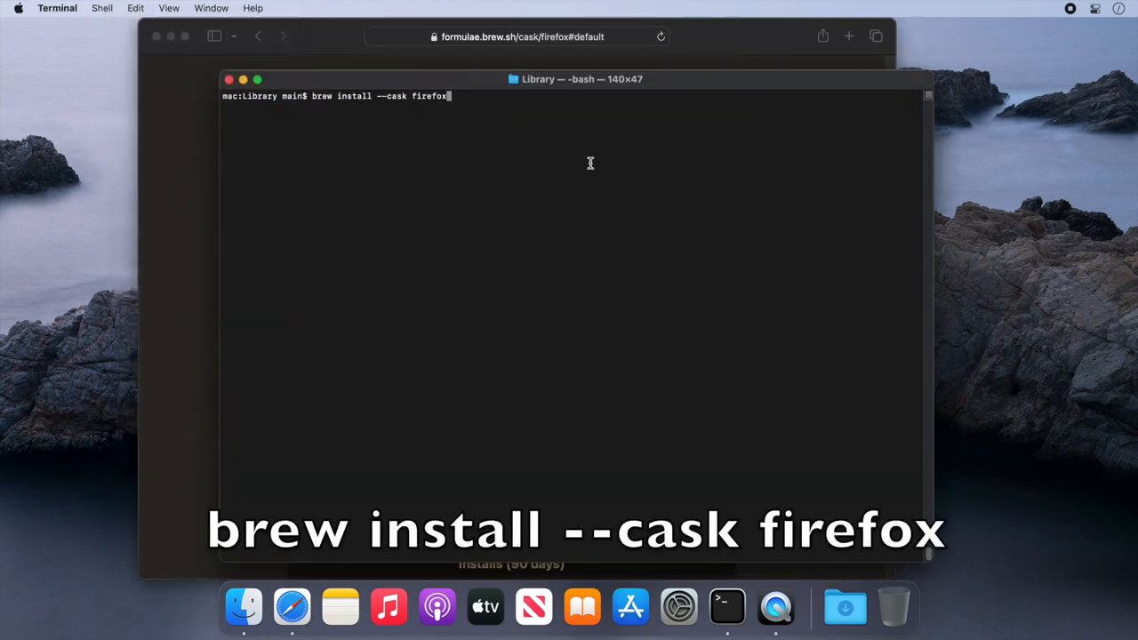
pyautogui.press('Return')
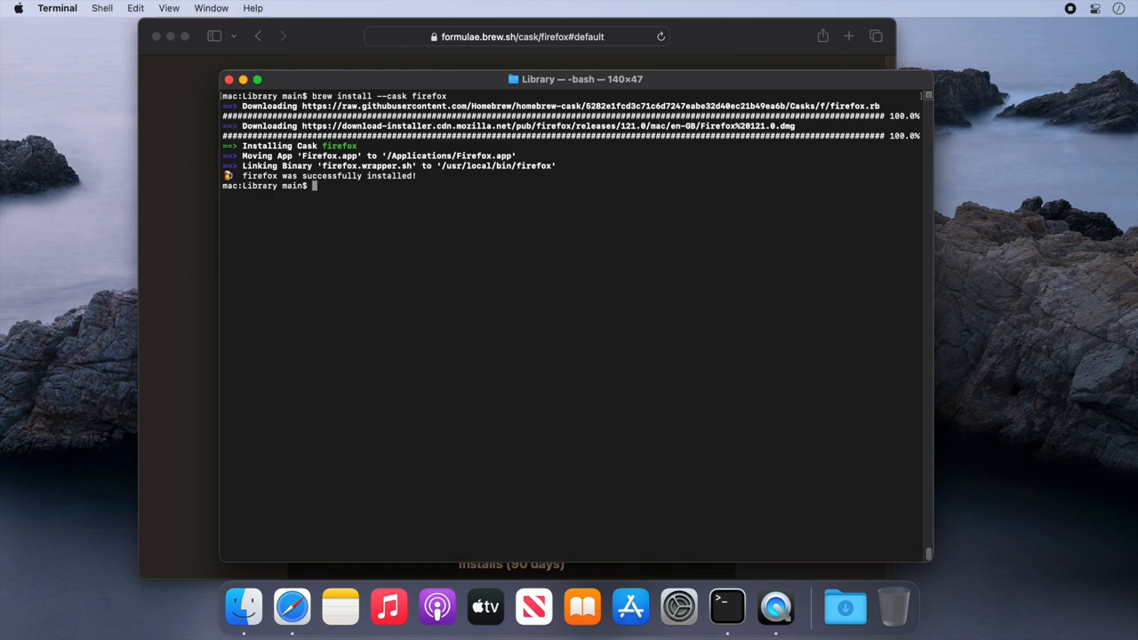
pyautogui.write('brew list')
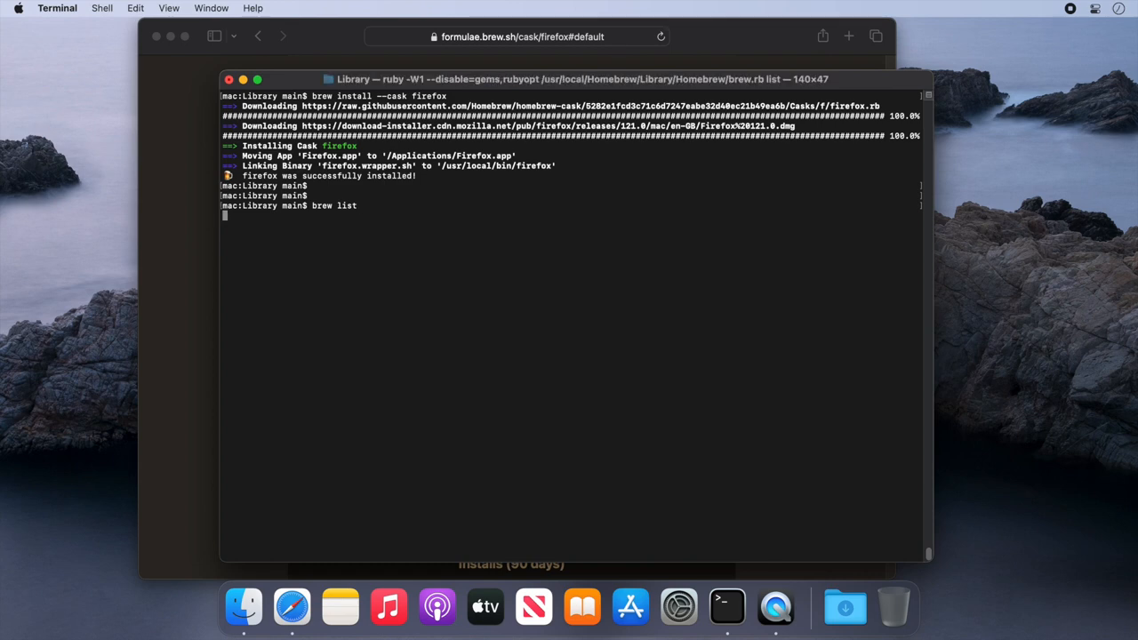
pyautogui.press('Return')
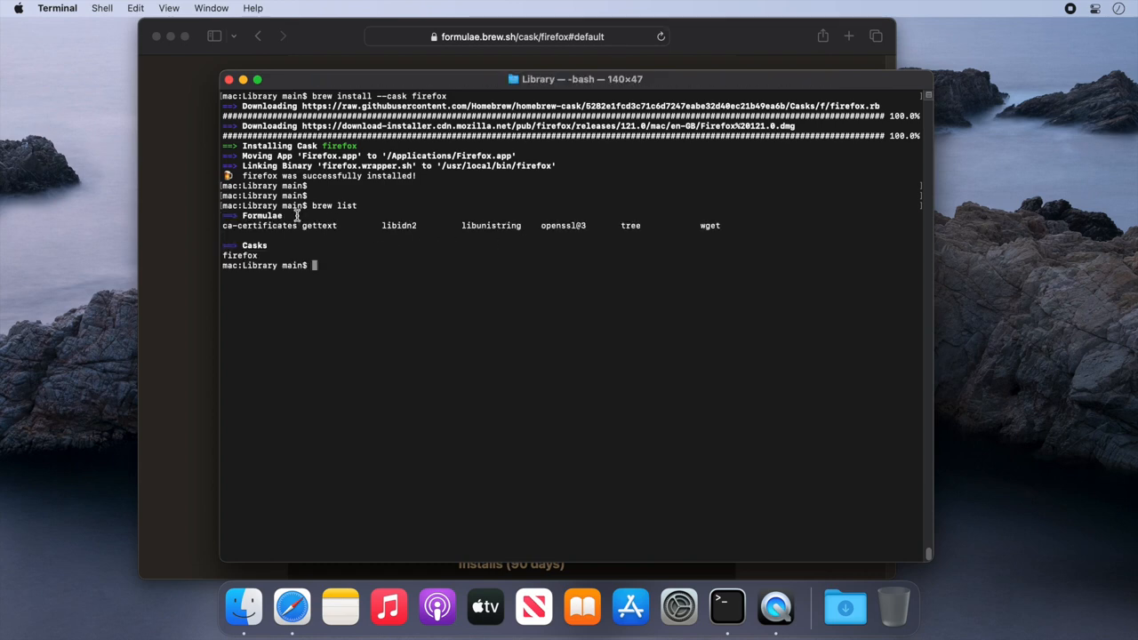
pyautogui.moveTo(243, 606)
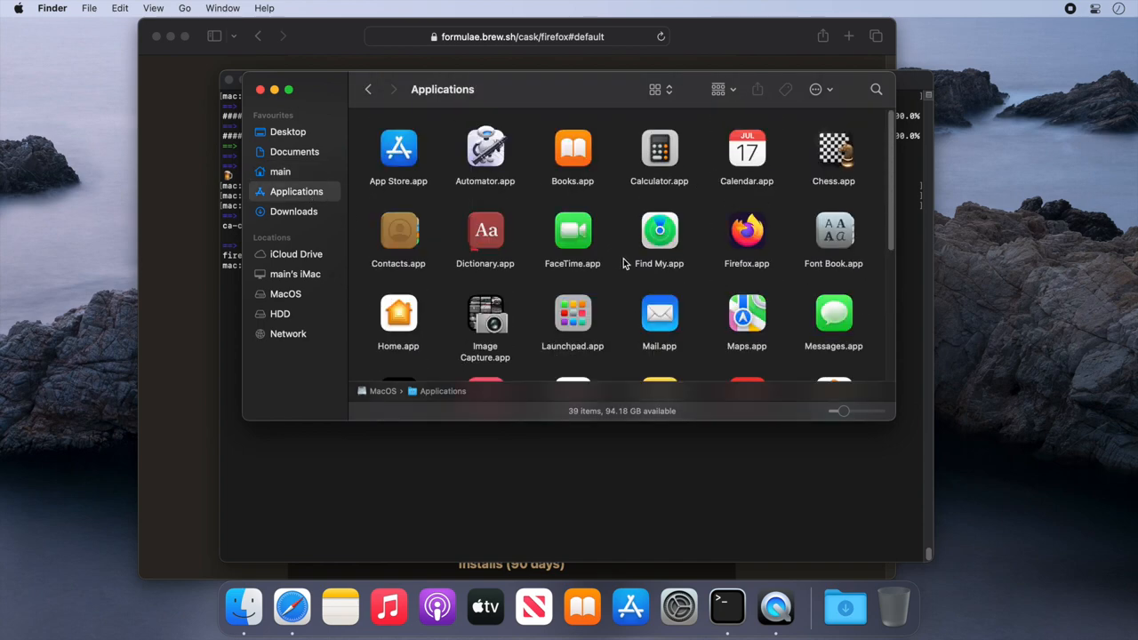
pyautogui.moveTo(757, 238)
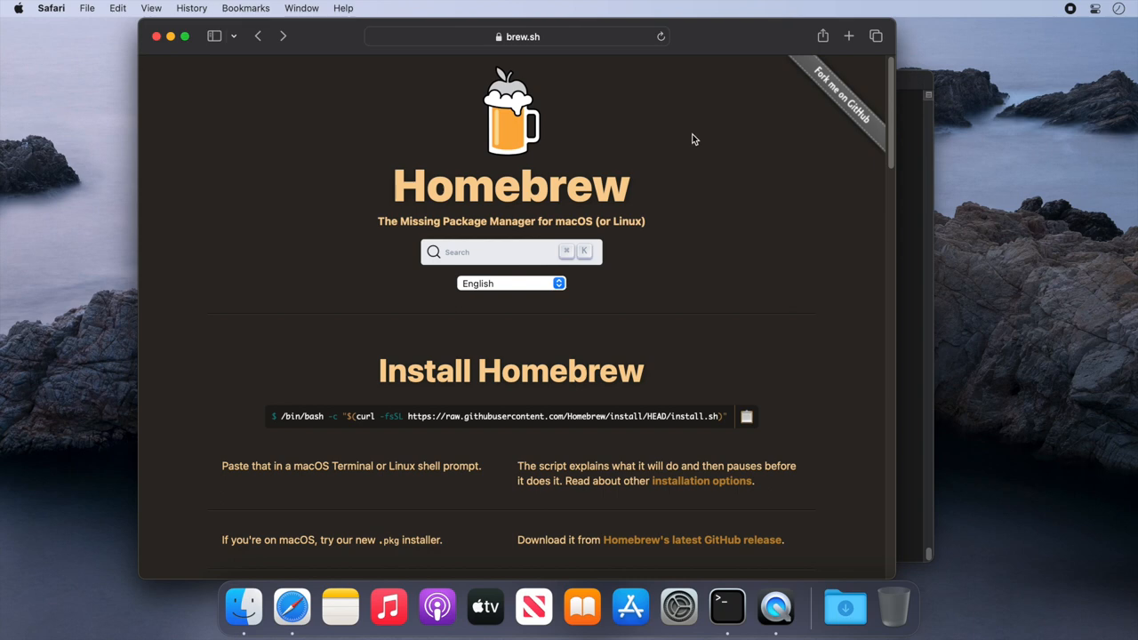
# Scroll down brew.sh and follow the formulae.brew.sh link under Homebrew Packages.
pyautogui.scroll(-3)
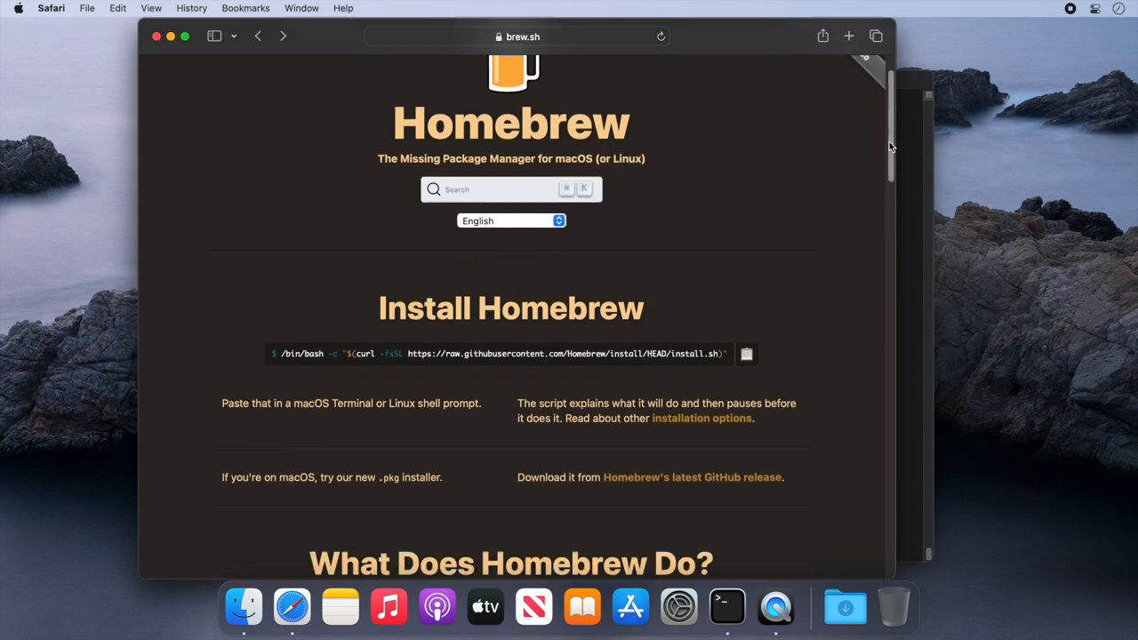
pyautogui.scroll(-3)
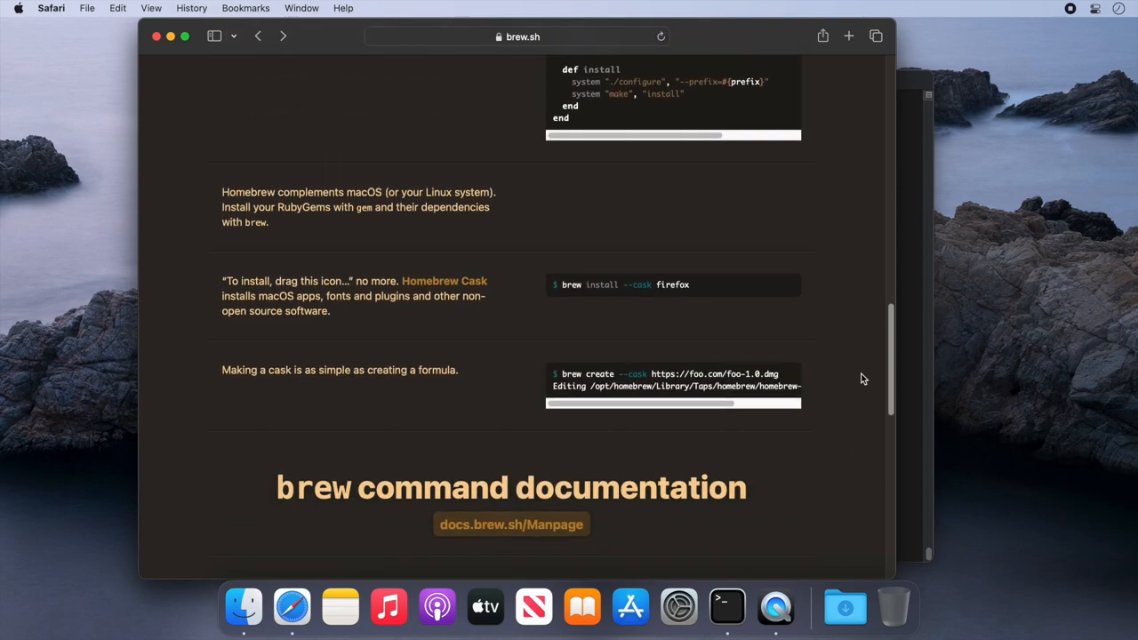
pyautogui.scroll(-3)
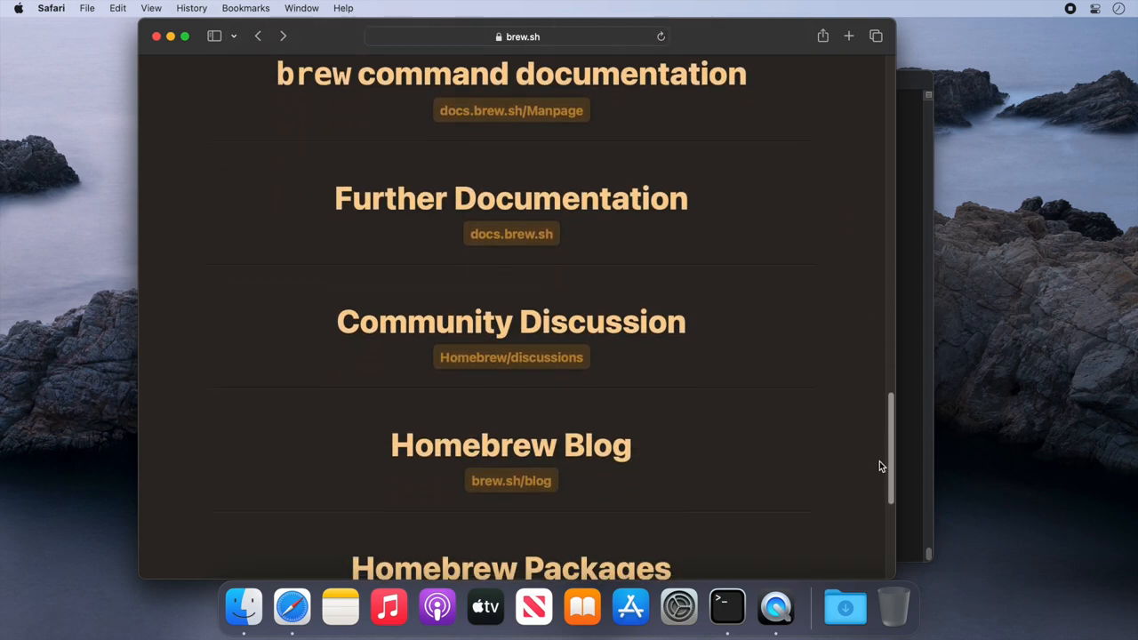
pyautogui.scroll(-3)
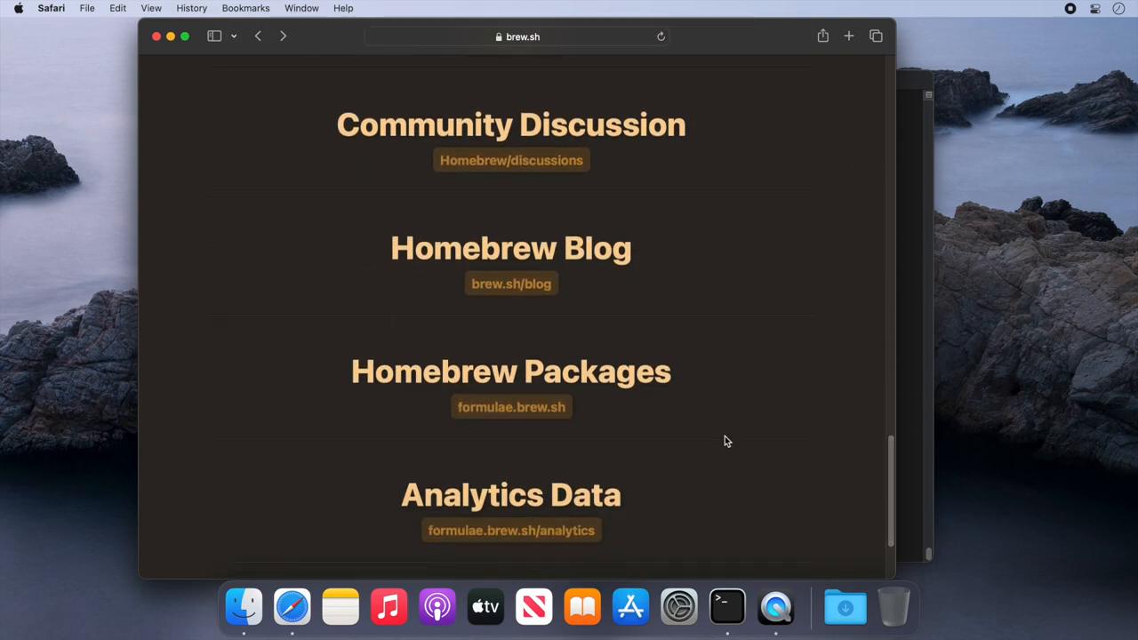
pyautogui.moveTo(605, 395)
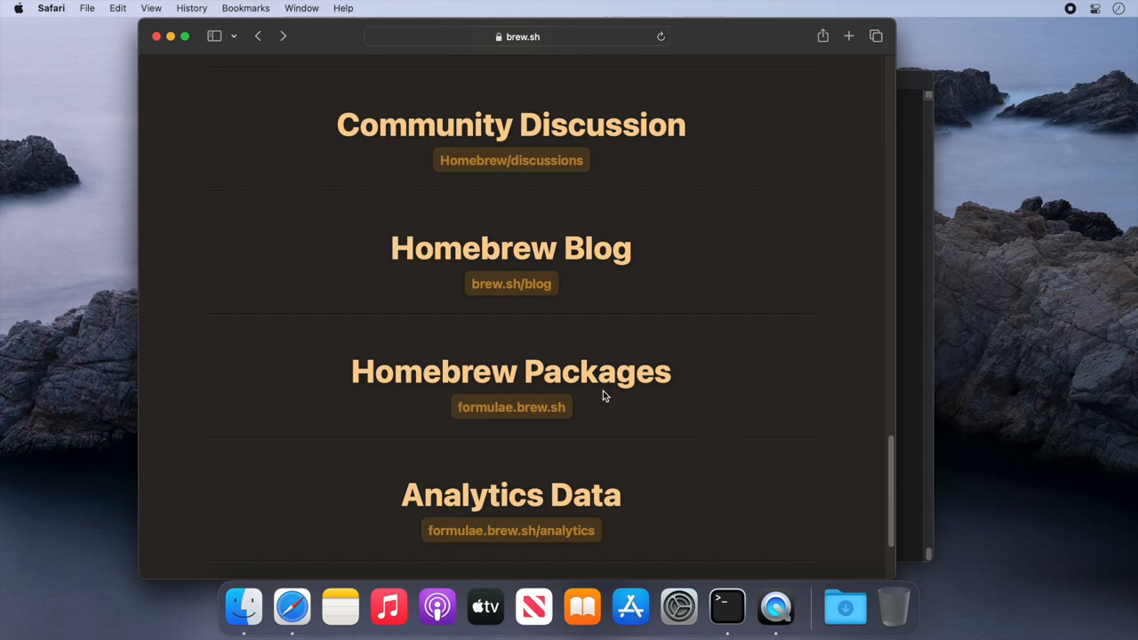
pyautogui.click(511, 406)
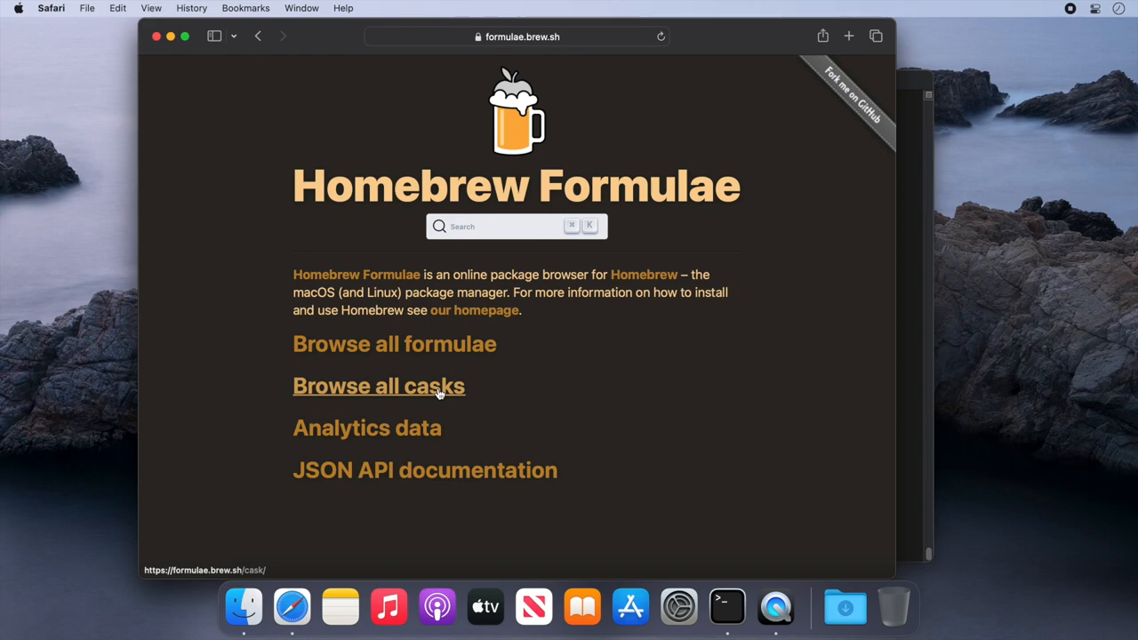
# Find obs in the full cask listing, open its page, and copy its install command.
pyautogui.click(379, 385)
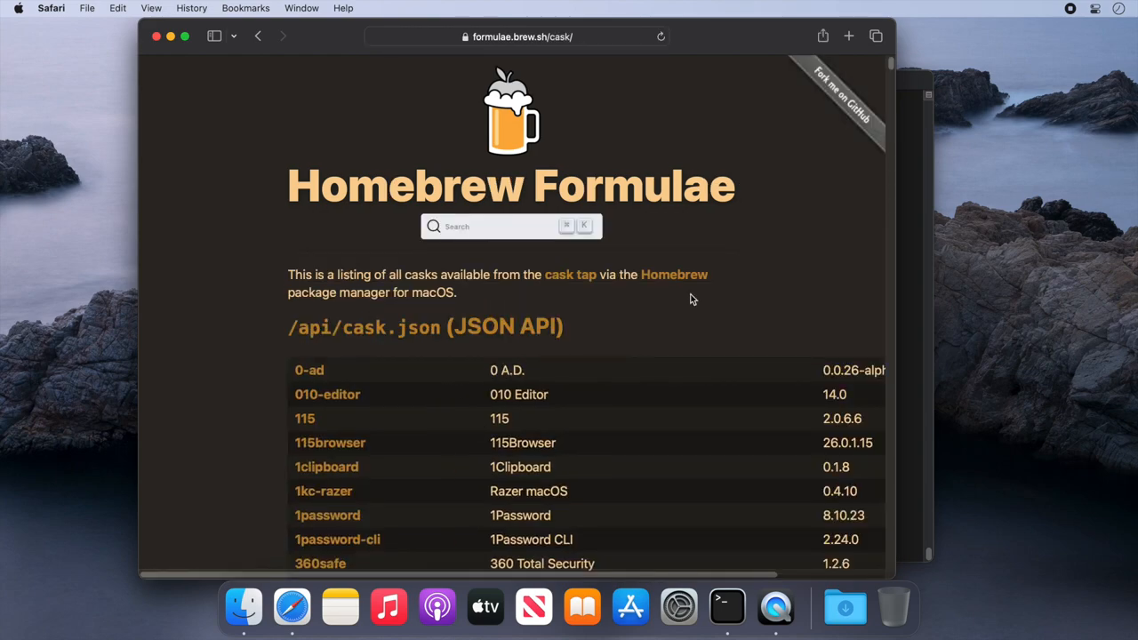
pyautogui.moveTo(895, 65)
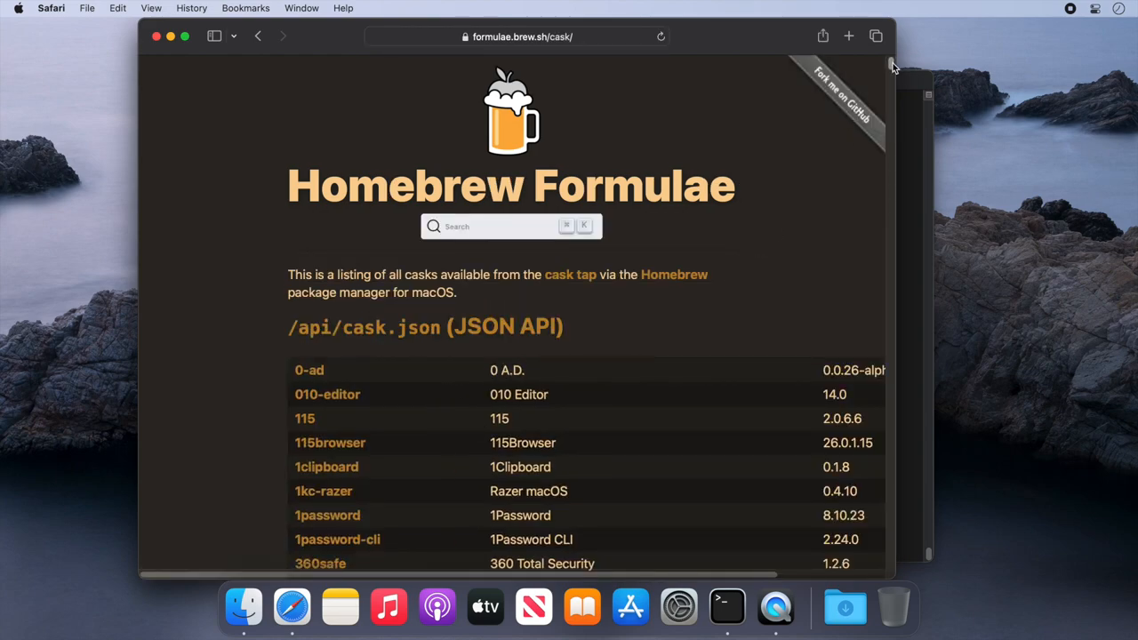
pyautogui.scroll(-3)
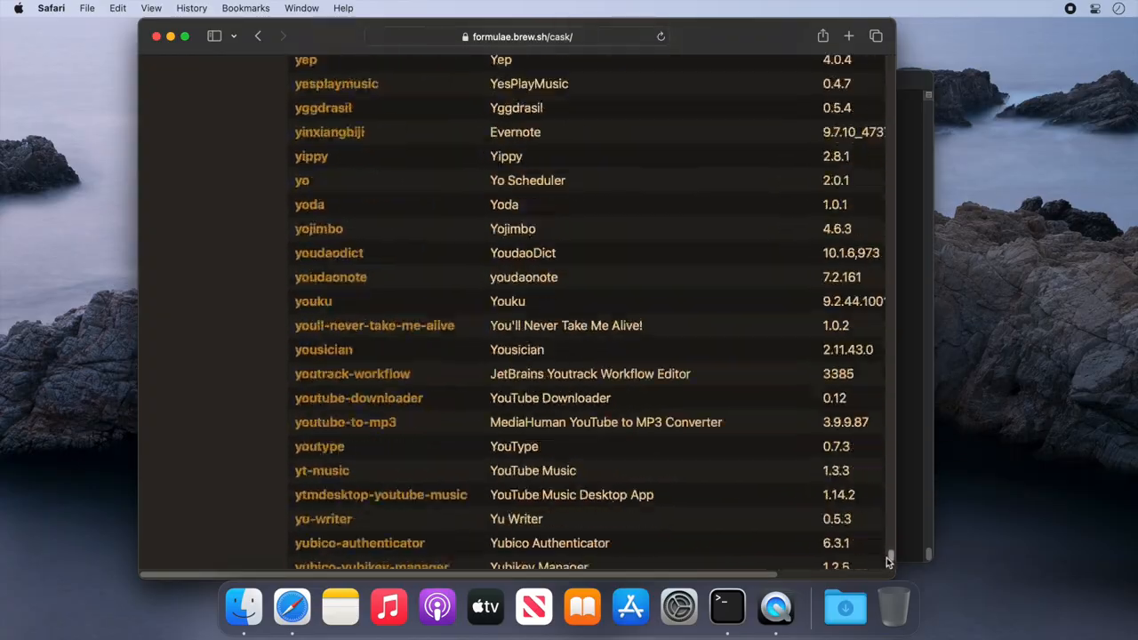
pyautogui.scroll(-3)
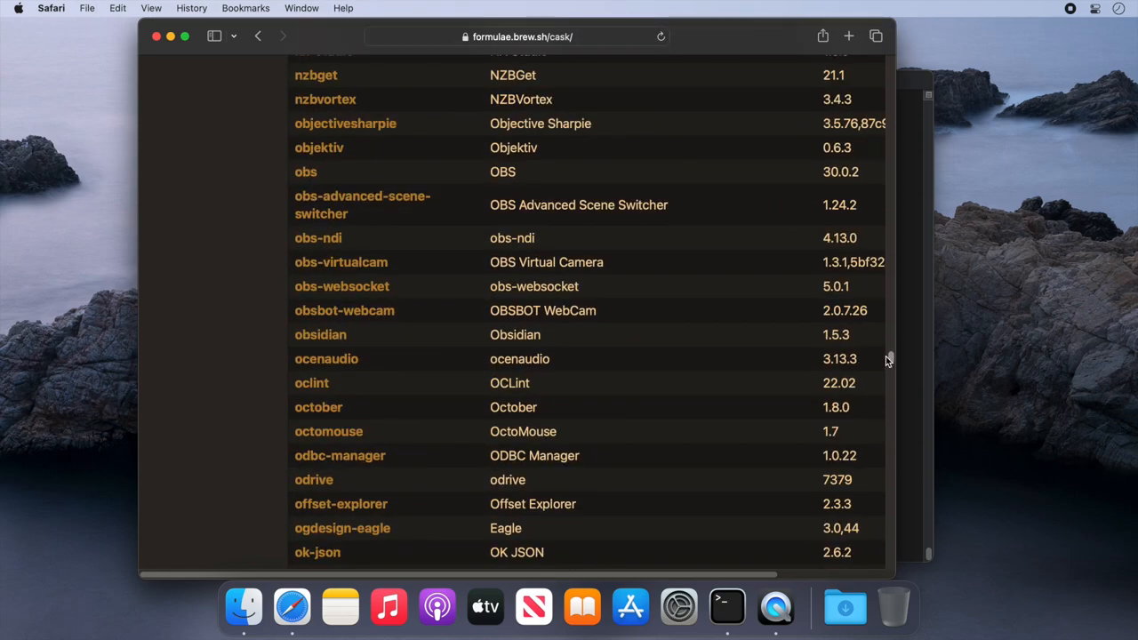
pyautogui.moveTo(307, 176)
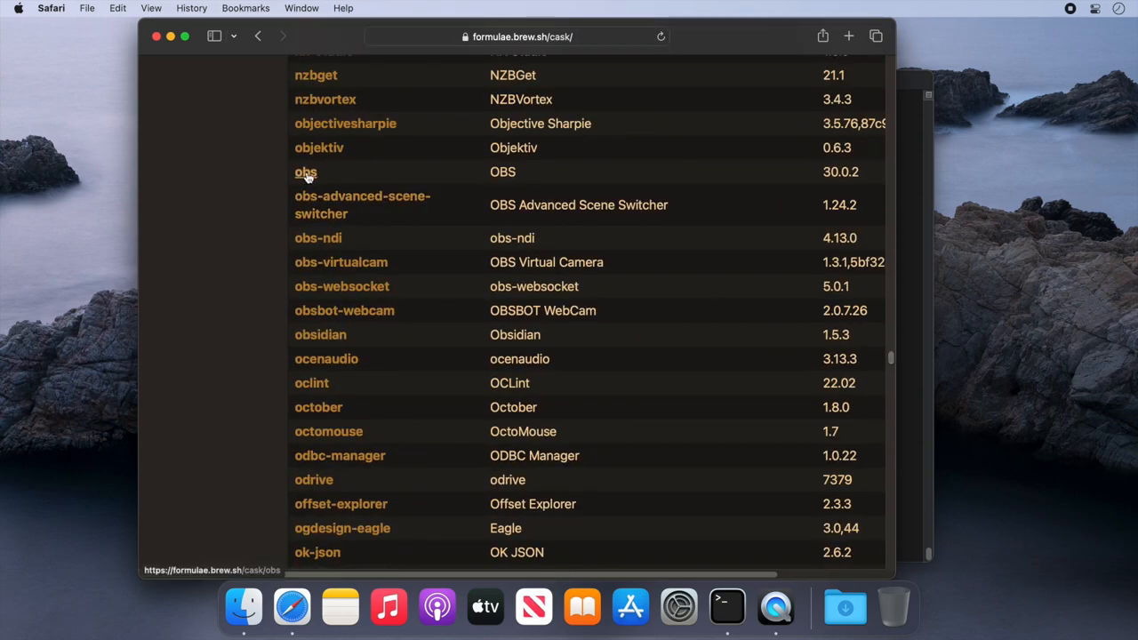
pyautogui.click(306, 171)
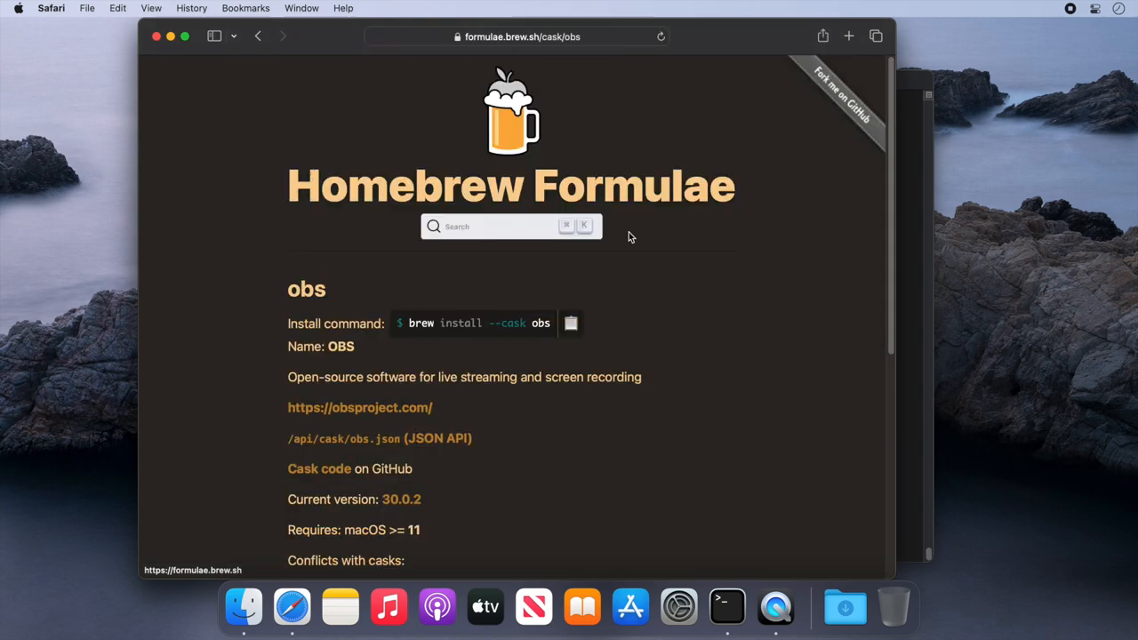
pyautogui.moveTo(722, 293)
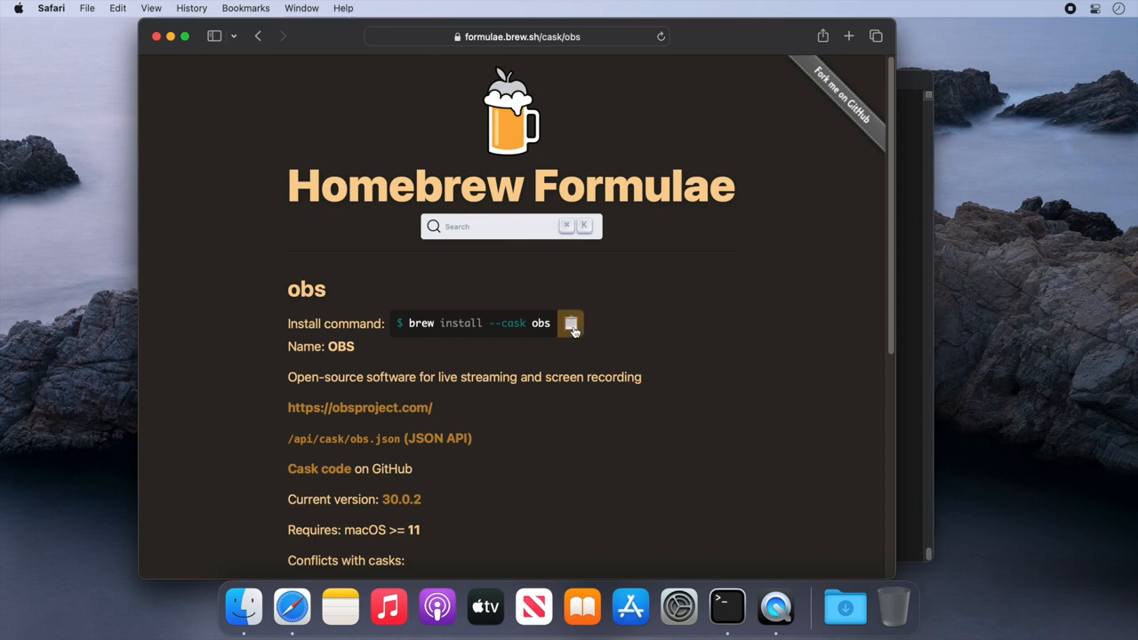
pyautogui.click(570, 324)
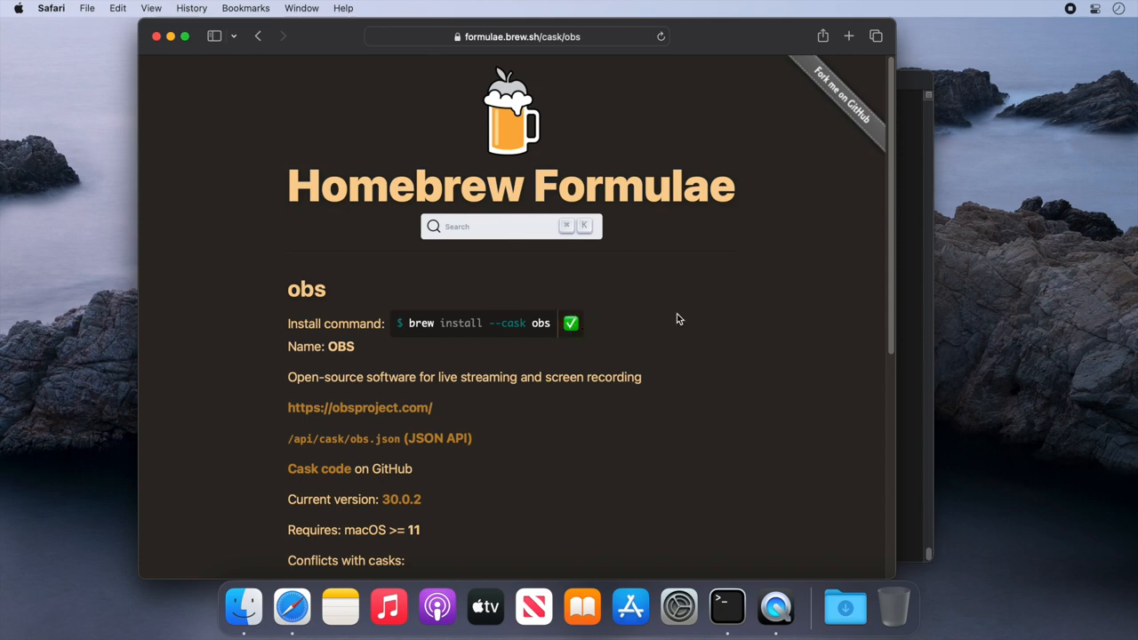
# Run 'brew install --cask obs' in Terminal, then bring up a Finder window.
pyautogui.click(724, 605)
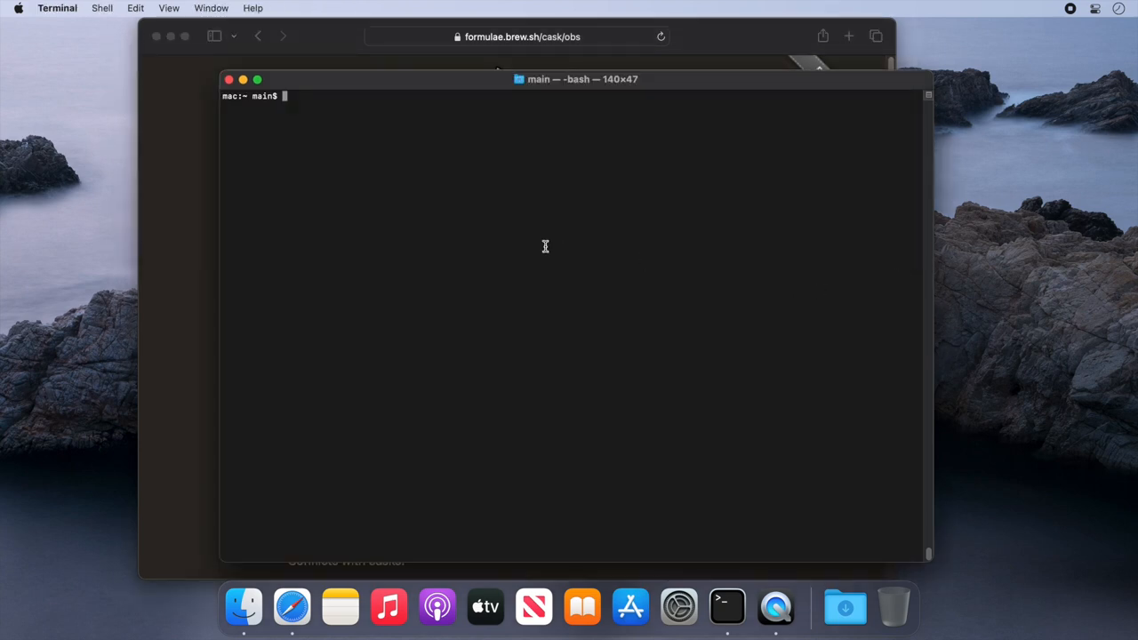
pyautogui.click(132, 8)
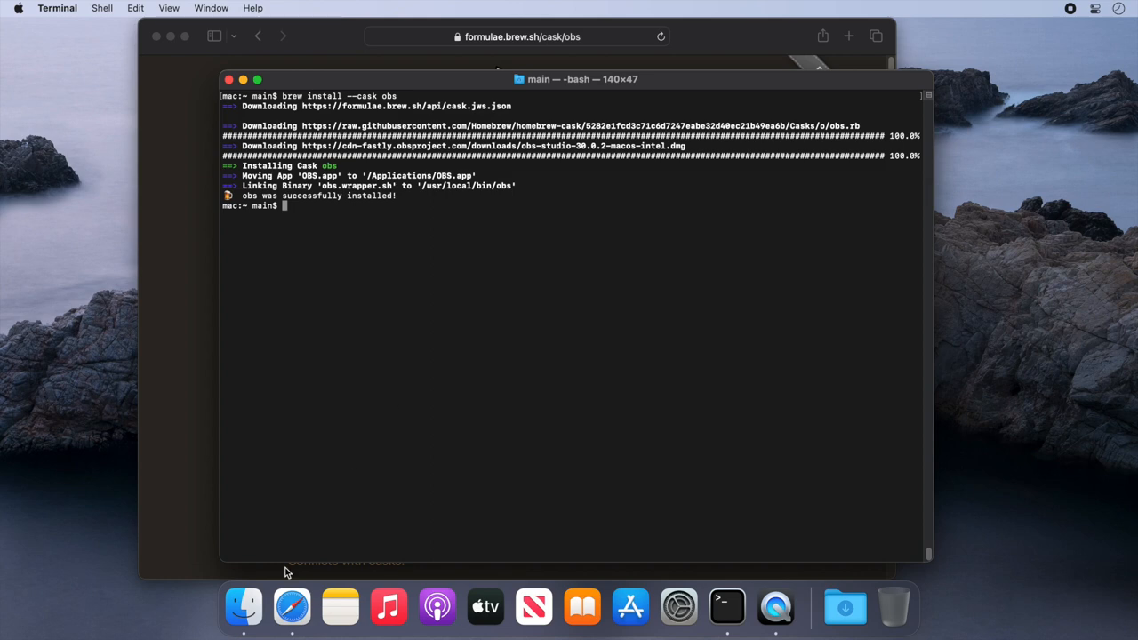
pyautogui.click(243, 608)
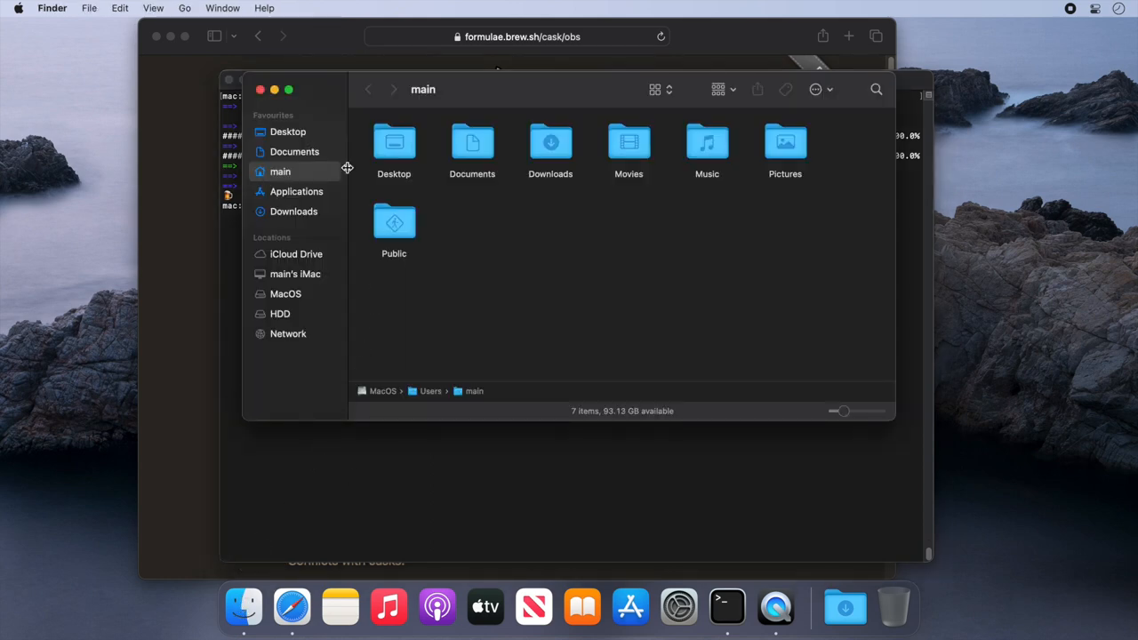
# Select OBS.app in Finder's Applications folder, move the window aside, and return to Terminal.
pyautogui.click(296, 191)
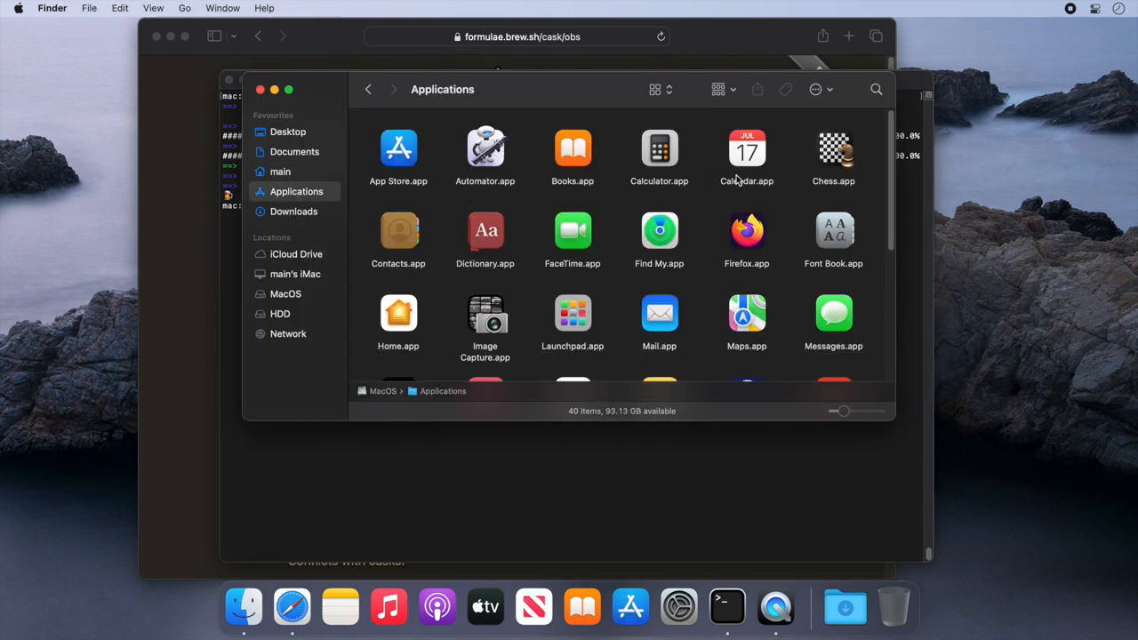
pyautogui.scroll(-3)
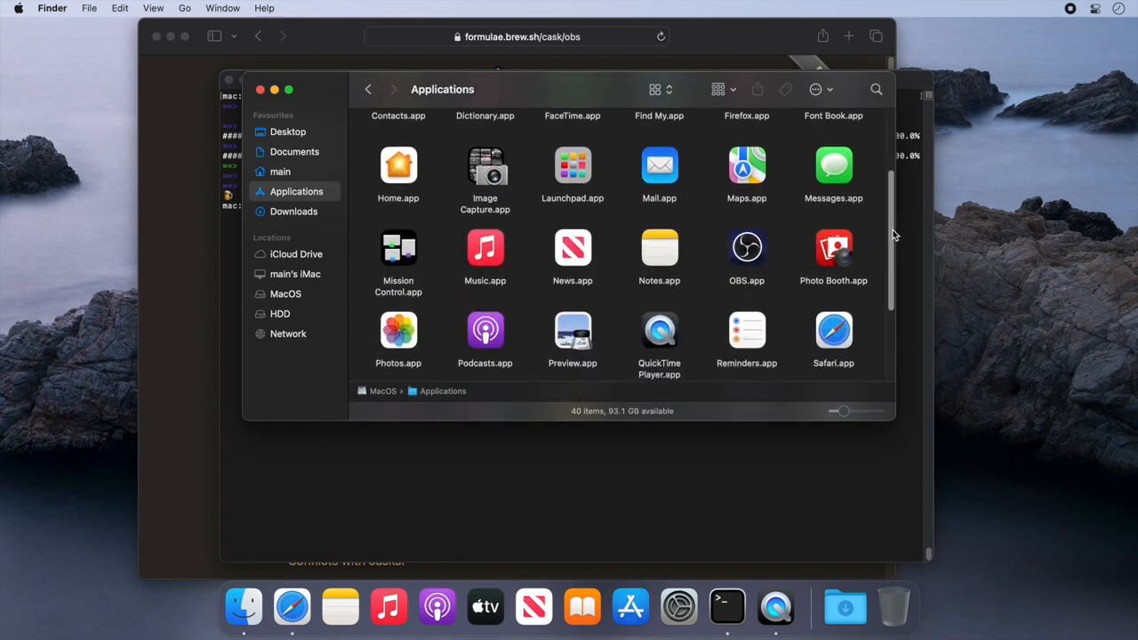
pyautogui.click(746, 247)
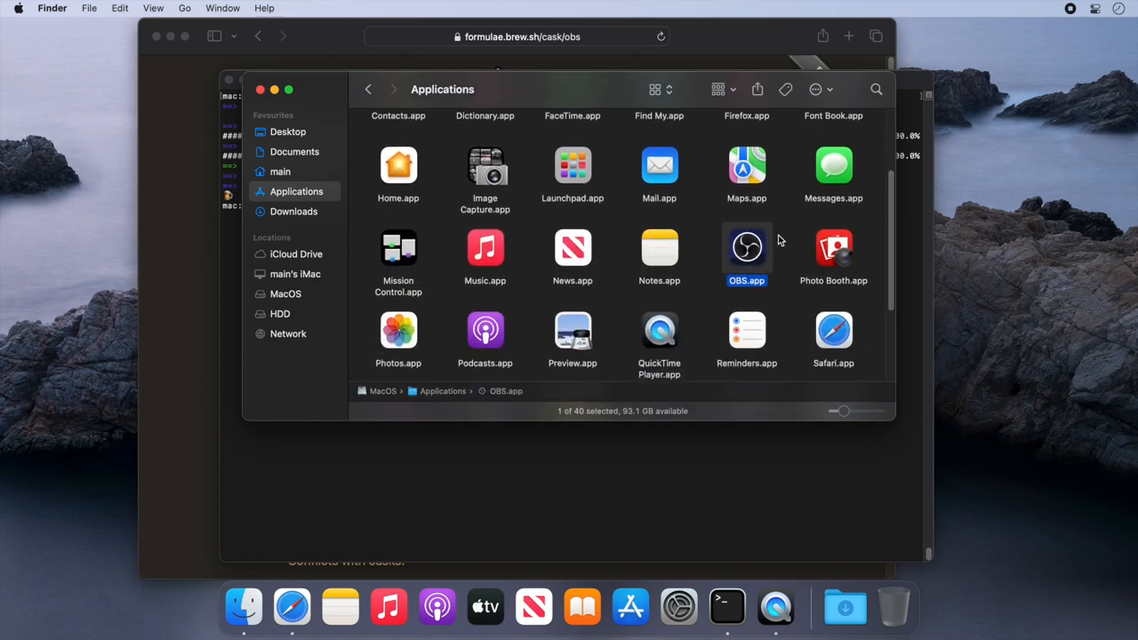
pyautogui.moveTo(564, 98)
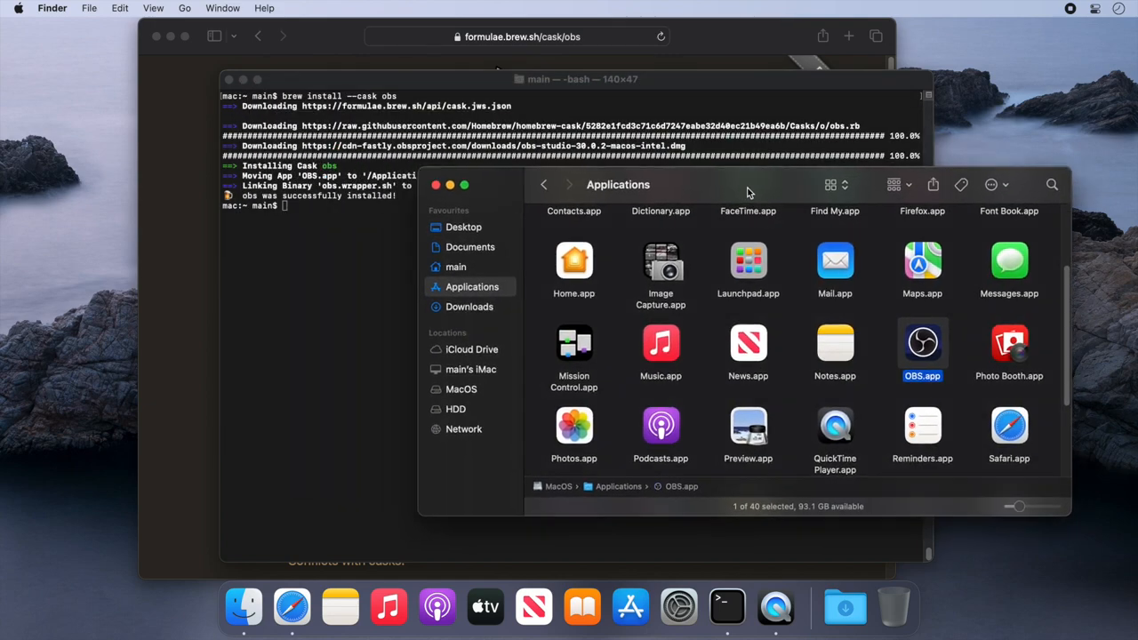
pyautogui.moveTo(747, 185); pyautogui.dragTo(855, 194)
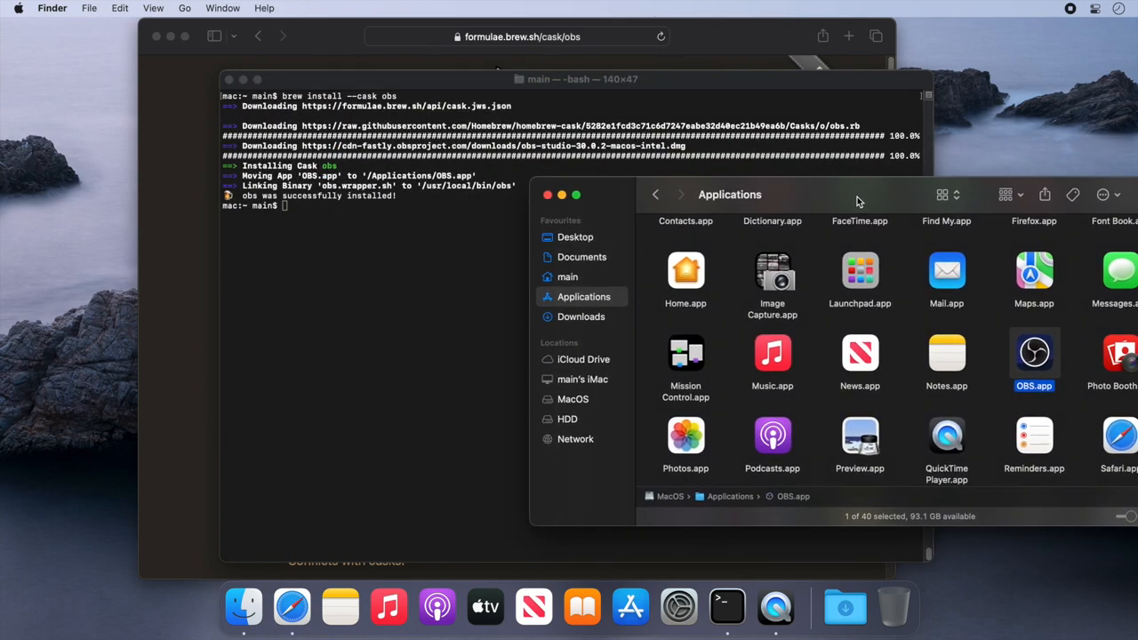
pyautogui.moveTo(441, 253)
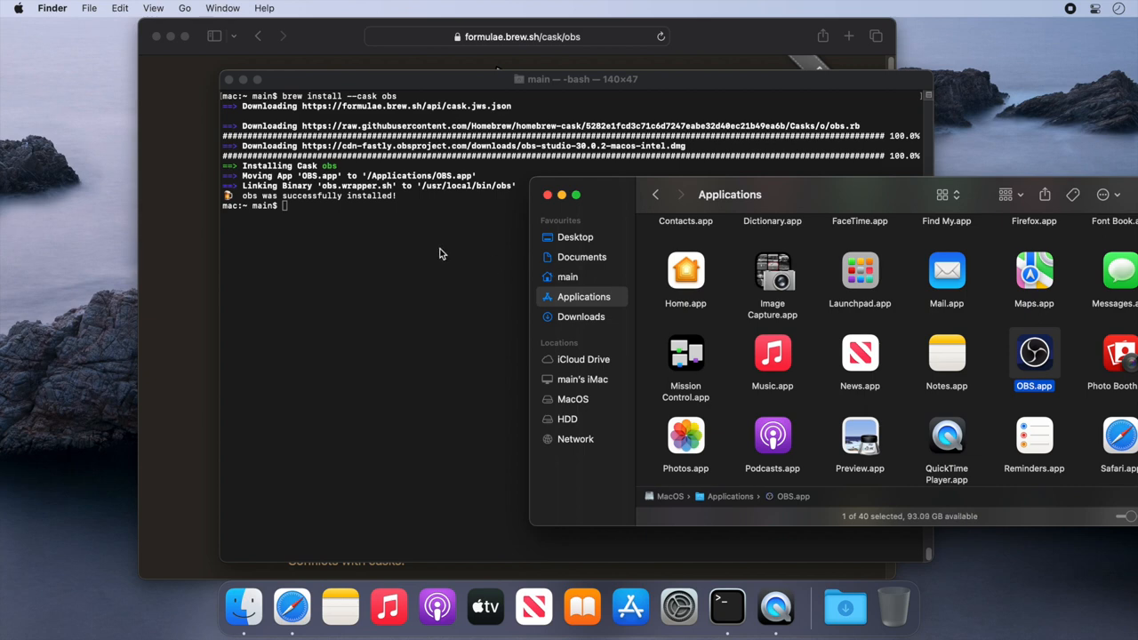
pyautogui.click(399, 241)
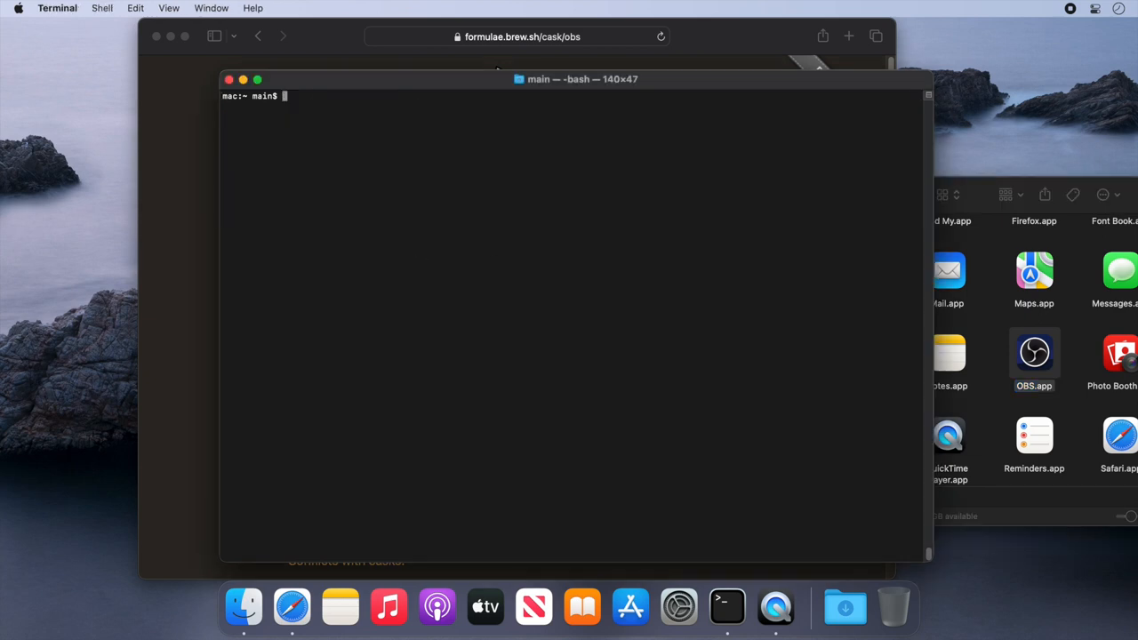
# List installed packages with 'brew list', then run 'brew uninstall --cask obs'.
pyautogui.write('brew list')
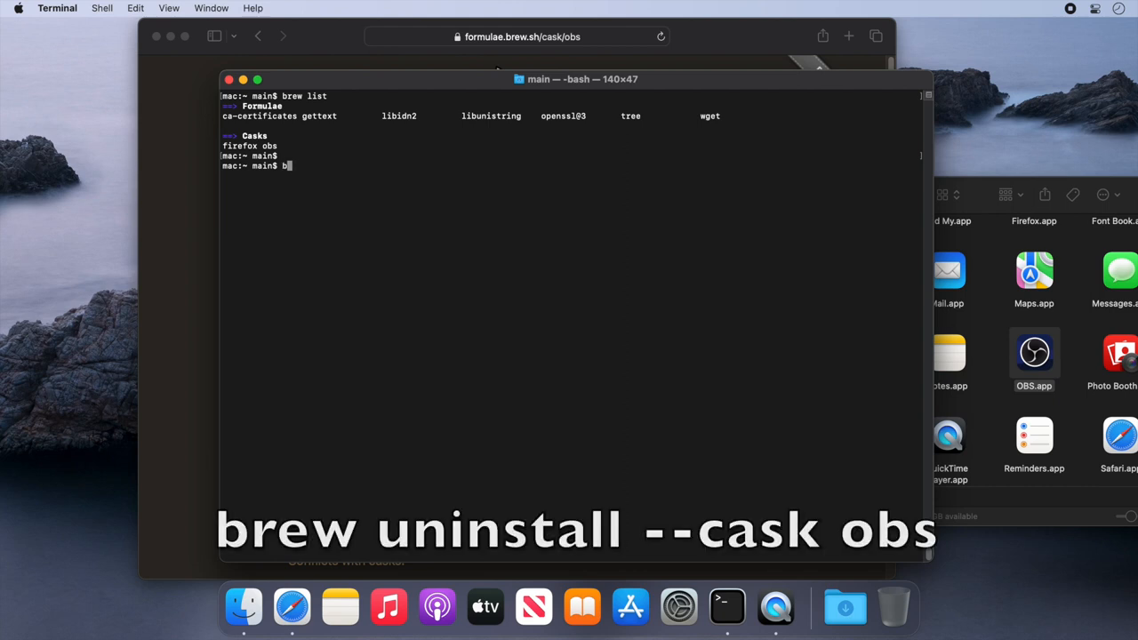
pyautogui.write('rew u')
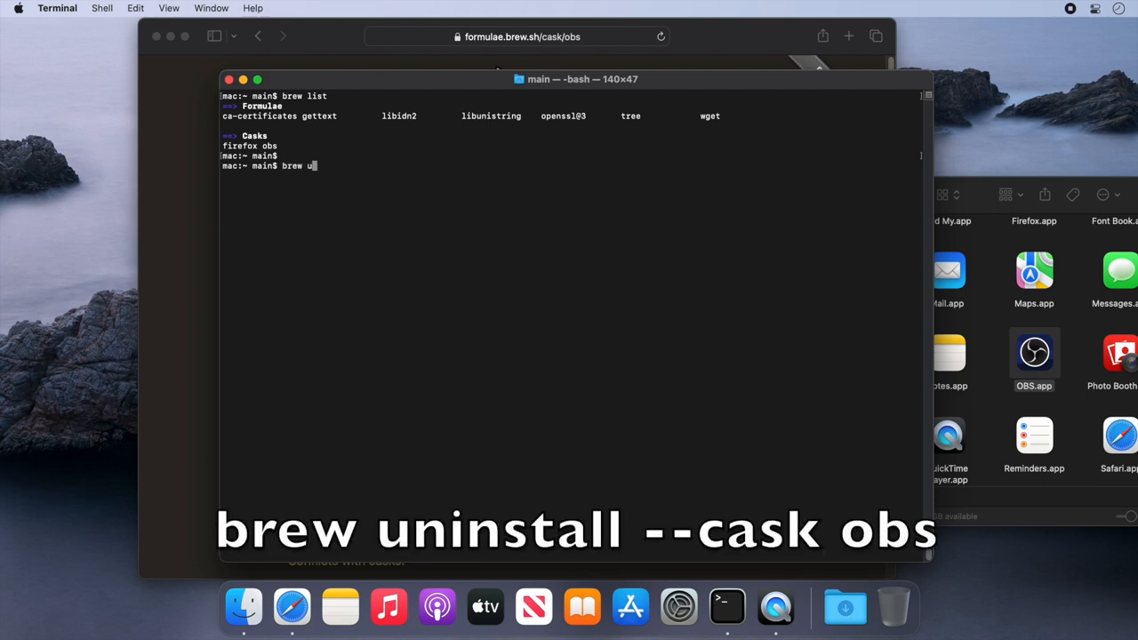
pyautogui.write('ninstall')
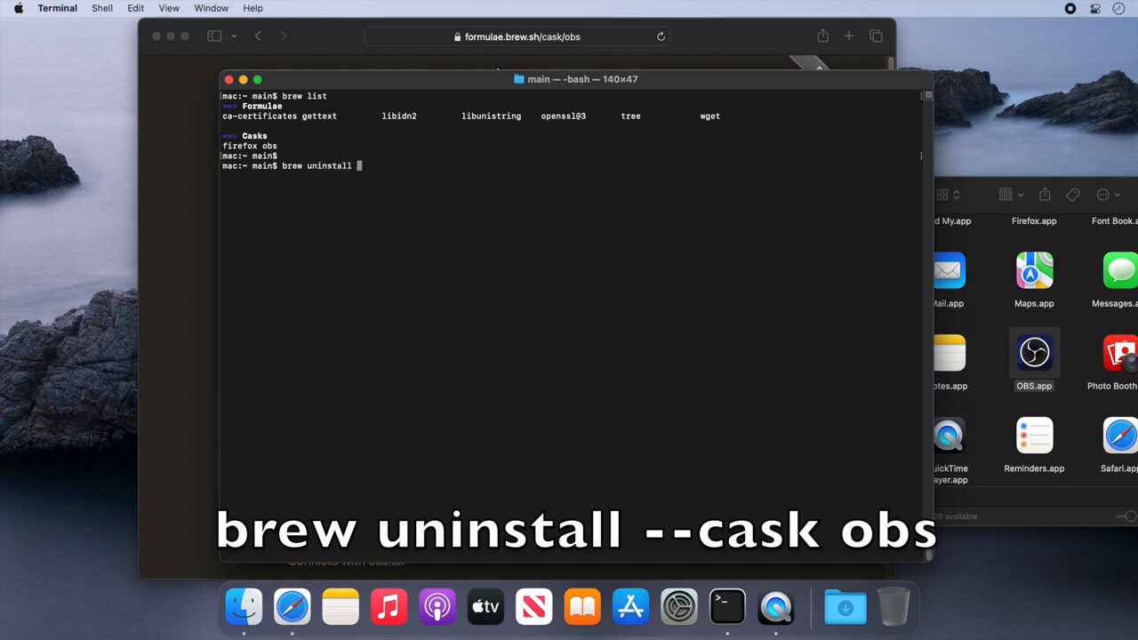
pyautogui.write('--cask obs')
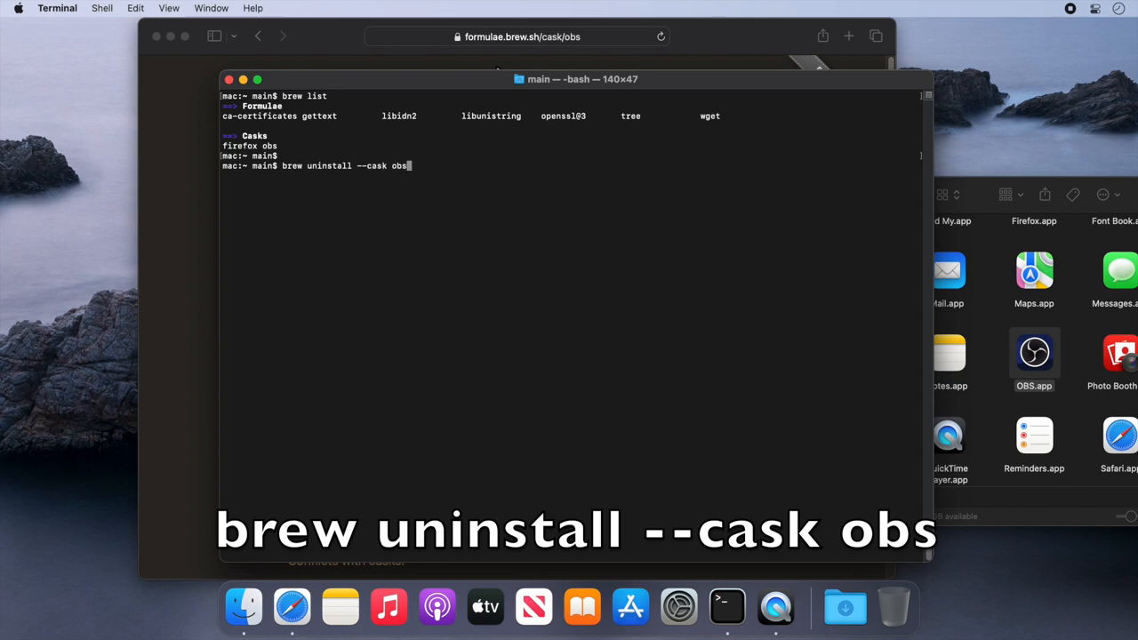
pyautogui.press('Return')
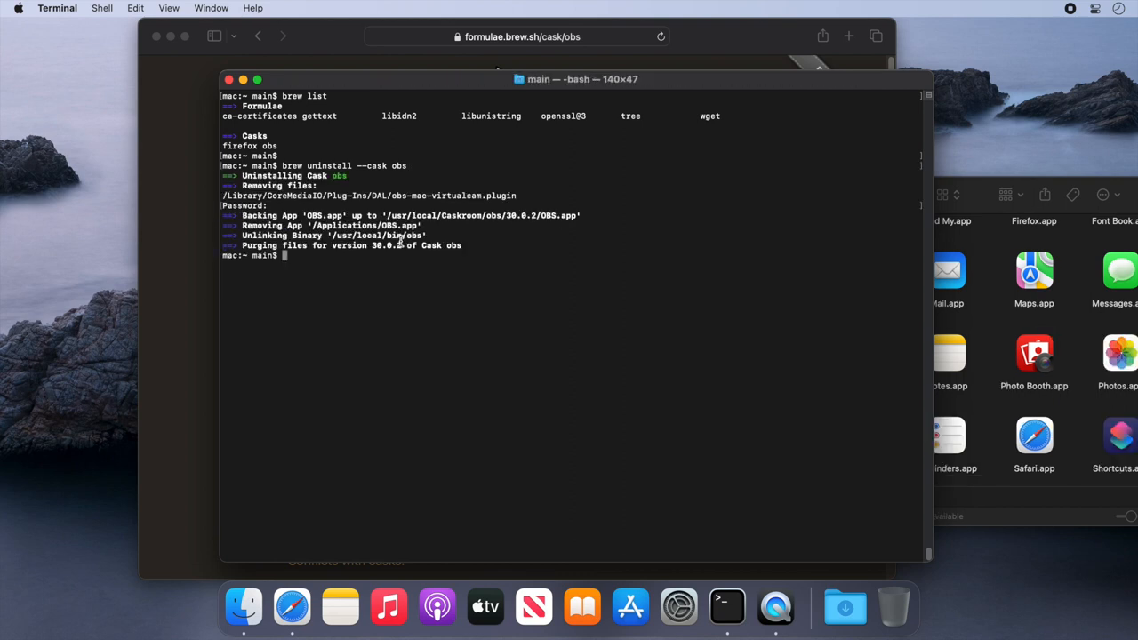
# Run 'brew list' to confirm firefox is the only remaining cask.
pyautogui.write('brew li')
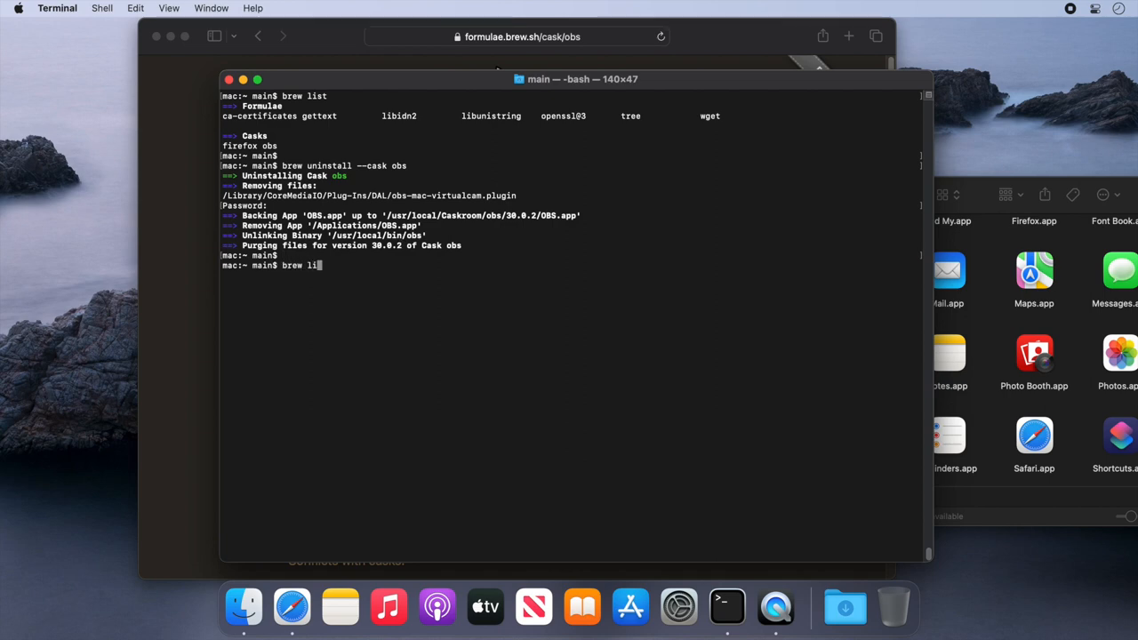
pyautogui.press('Return')
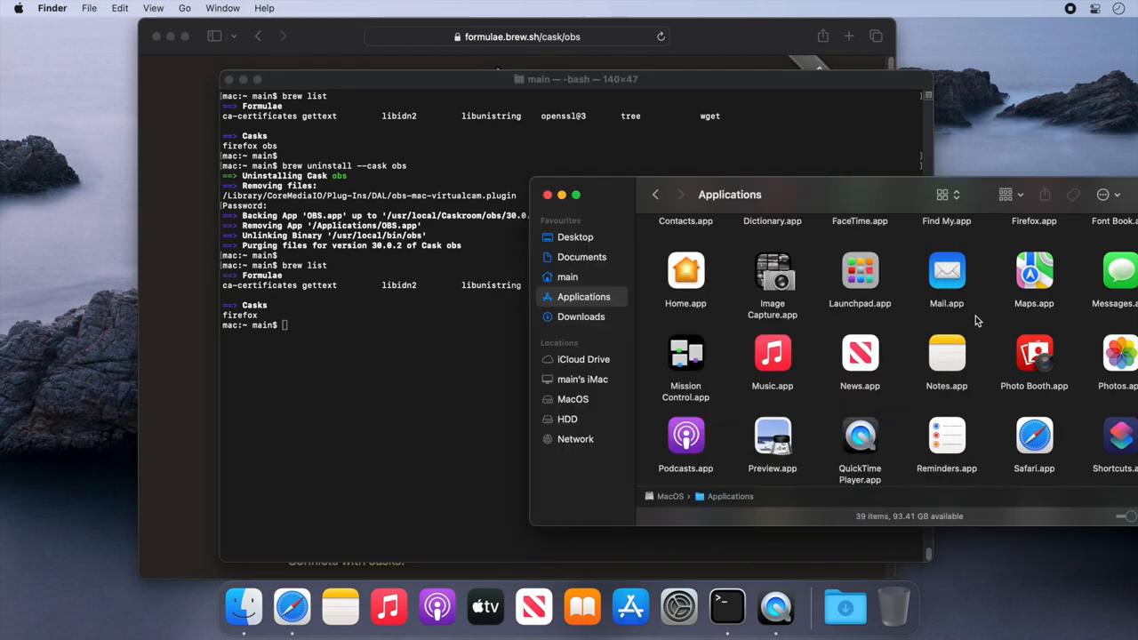
pyautogui.moveTo(989, 330)
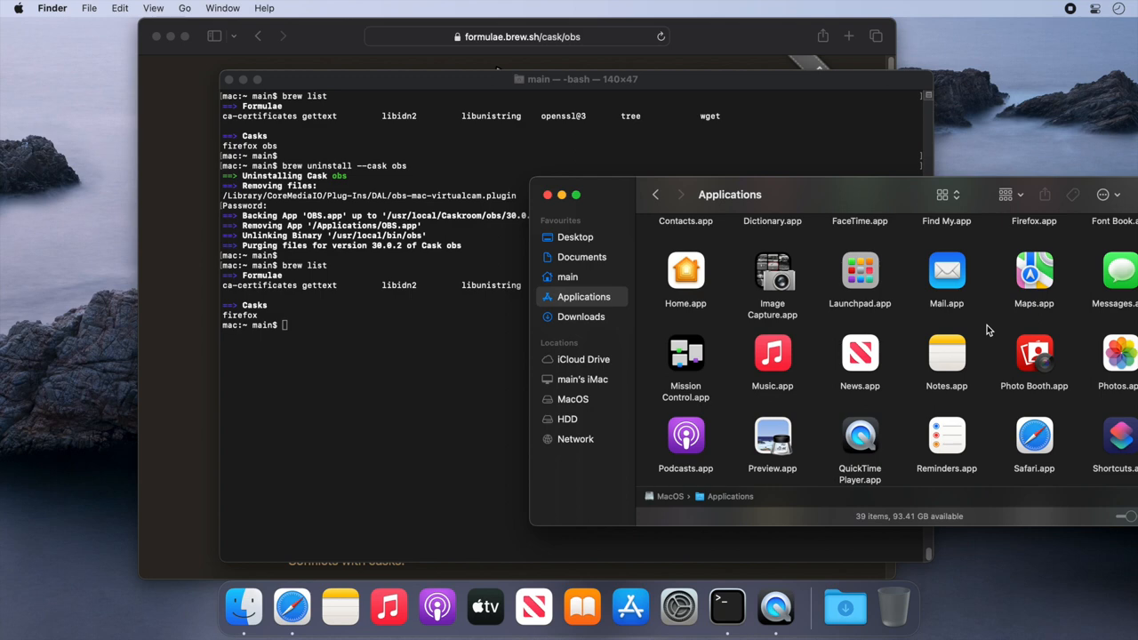
pyautogui.moveTo(546, 194)
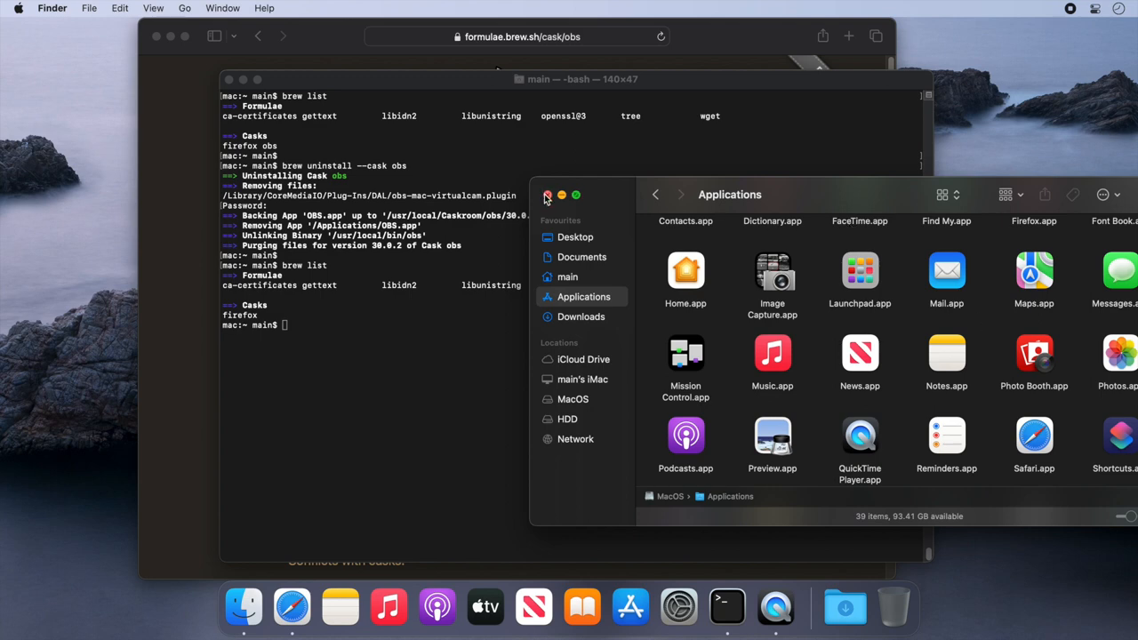